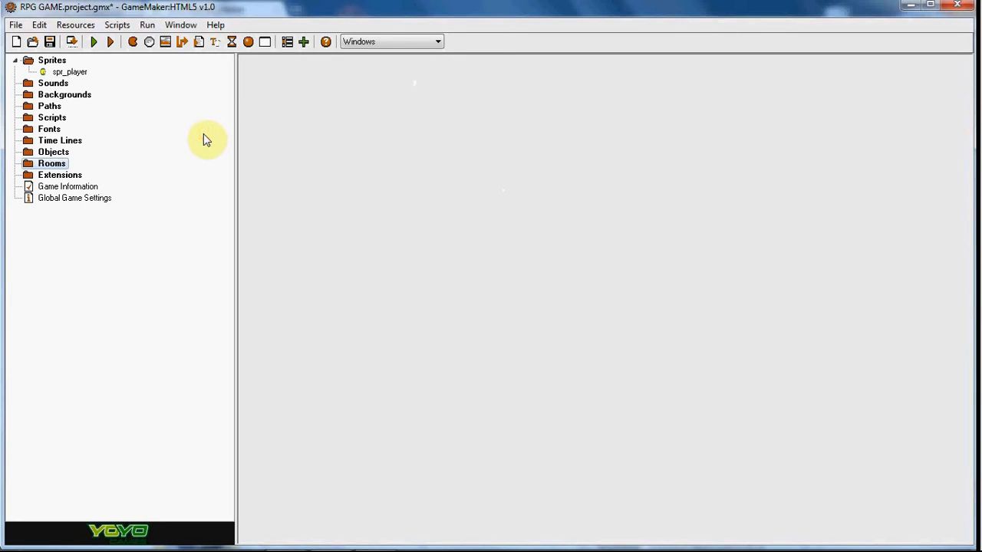
{"action": "mouse_move", "coordinate": [211, 137]}
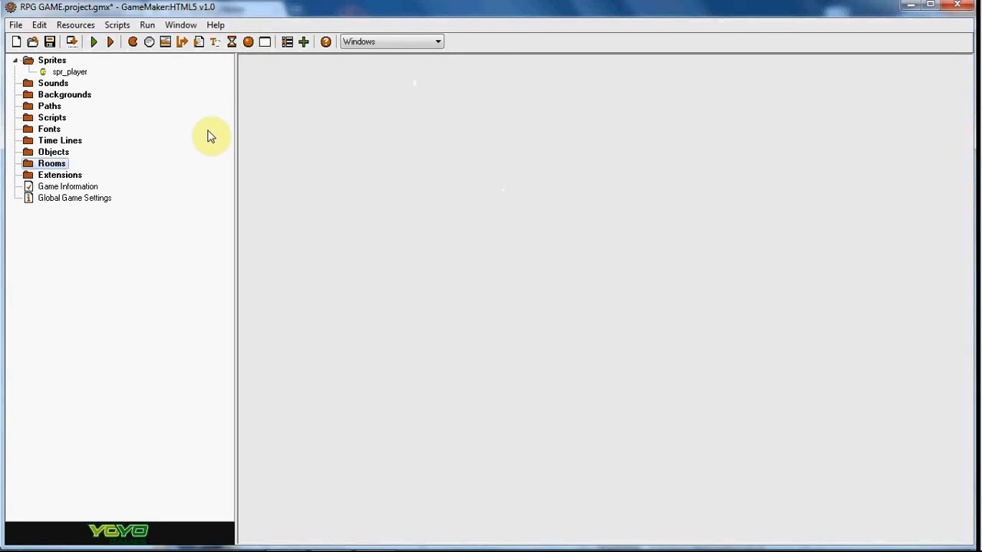
{"action": "mouse_move", "coordinate": [213, 127]}
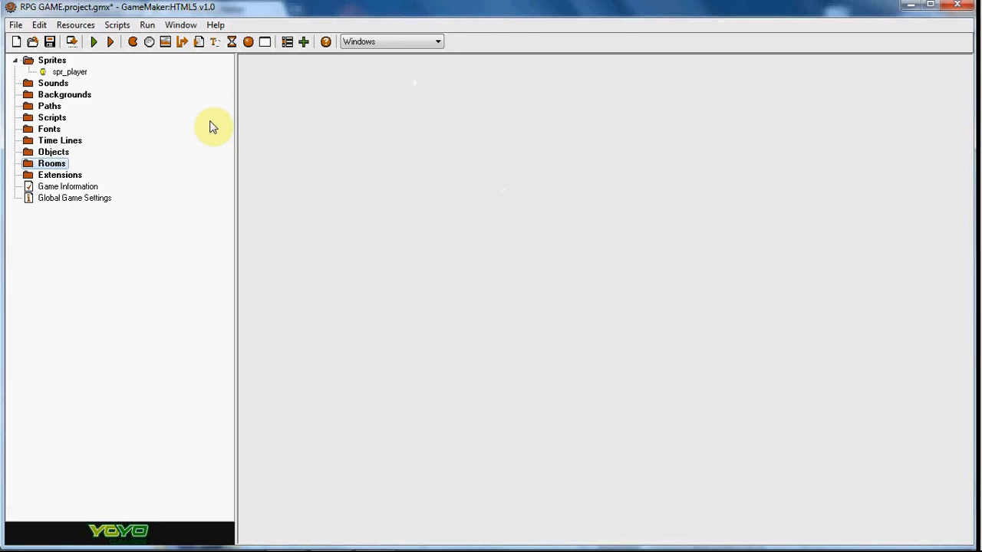
{"action": "mouse_move", "coordinate": [216, 133]}
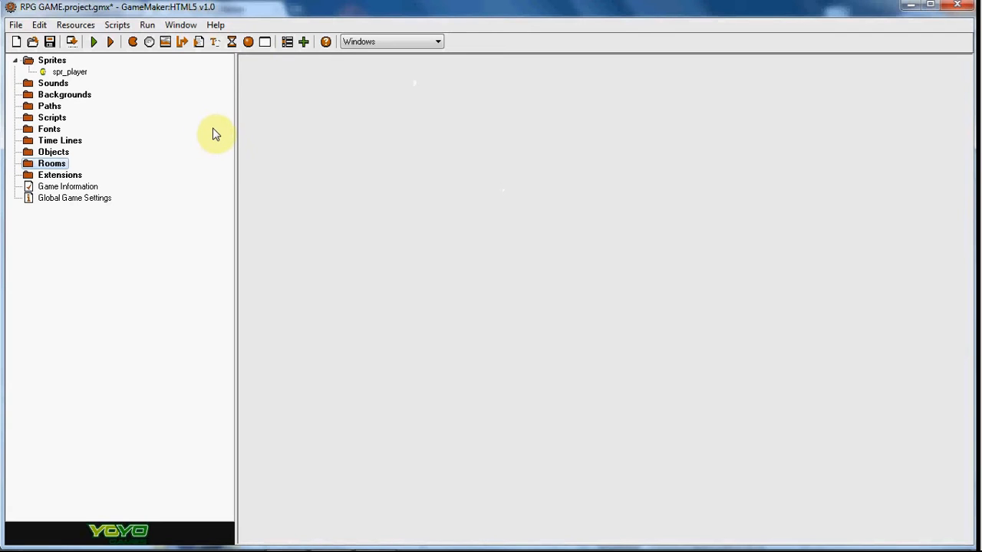
{"action": "mouse_move", "coordinate": [187, 129]}
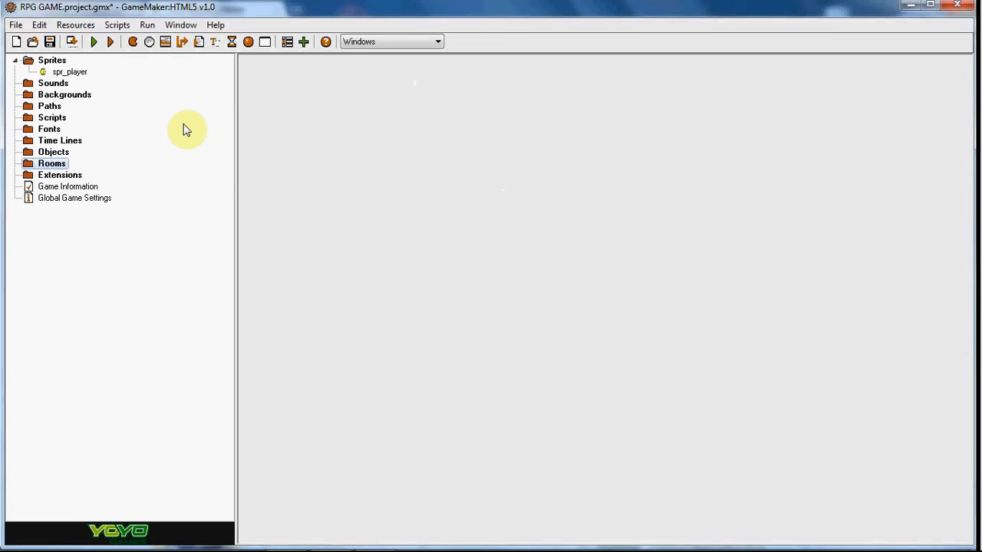
{"action": "mouse_move", "coordinate": [184, 123]}
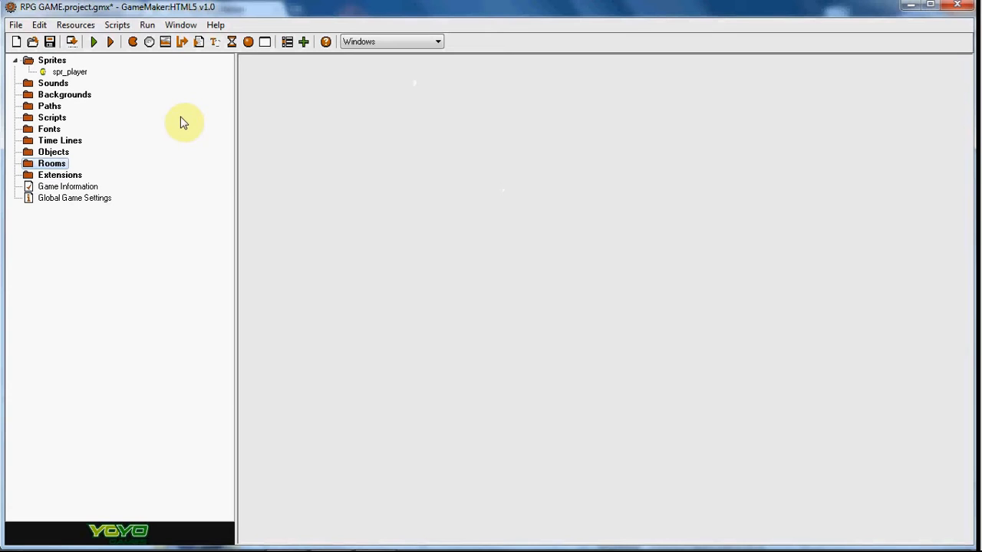
Review spr_player's eight 48×48 frames (images 0–7) in the Sprite Editor, then close its properties
{"action": "double_click", "coordinate": [70, 72]}
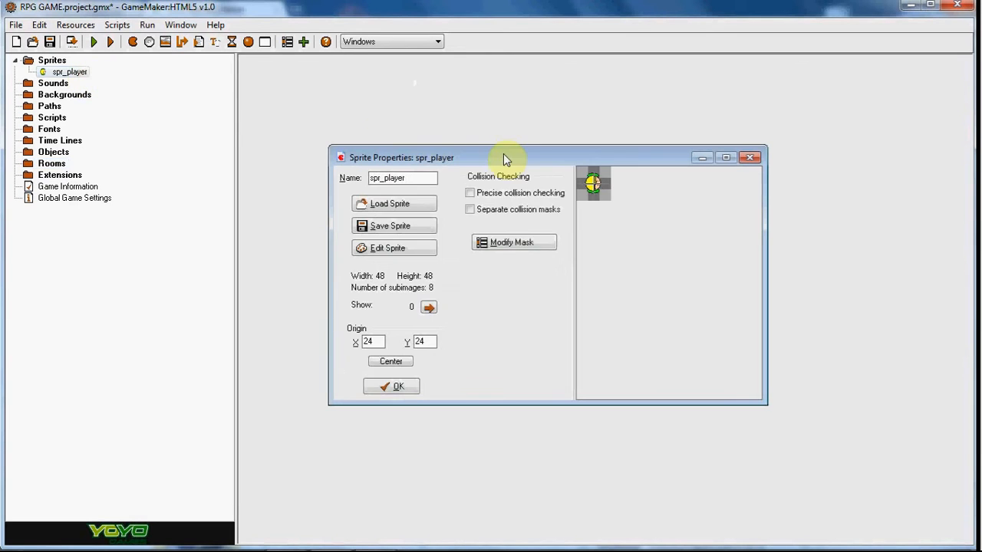
{"action": "left_click_drag", "start_coordinate": [507, 157], "coordinate": [491, 114]}
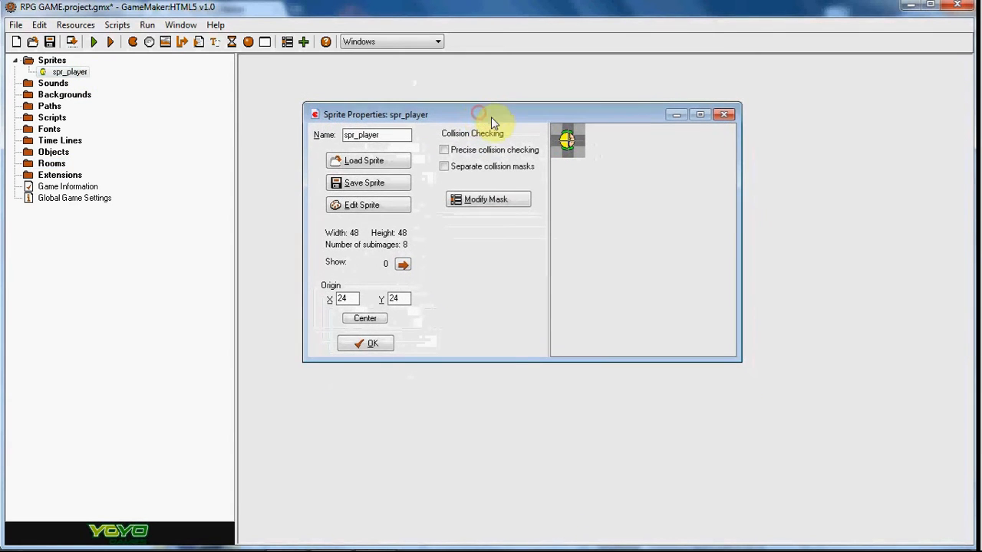
{"action": "mouse_move", "coordinate": [495, 122]}
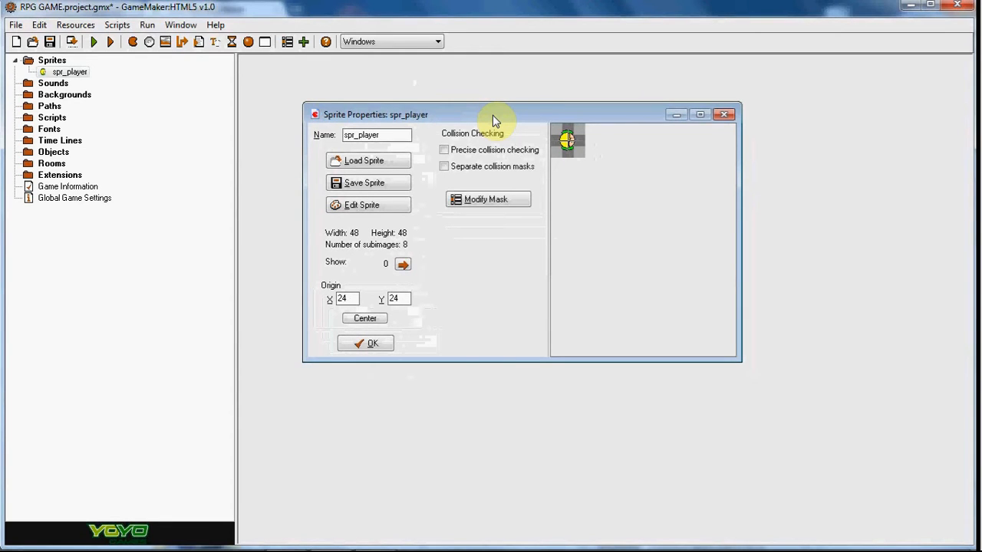
{"action": "mouse_move", "coordinate": [480, 138]}
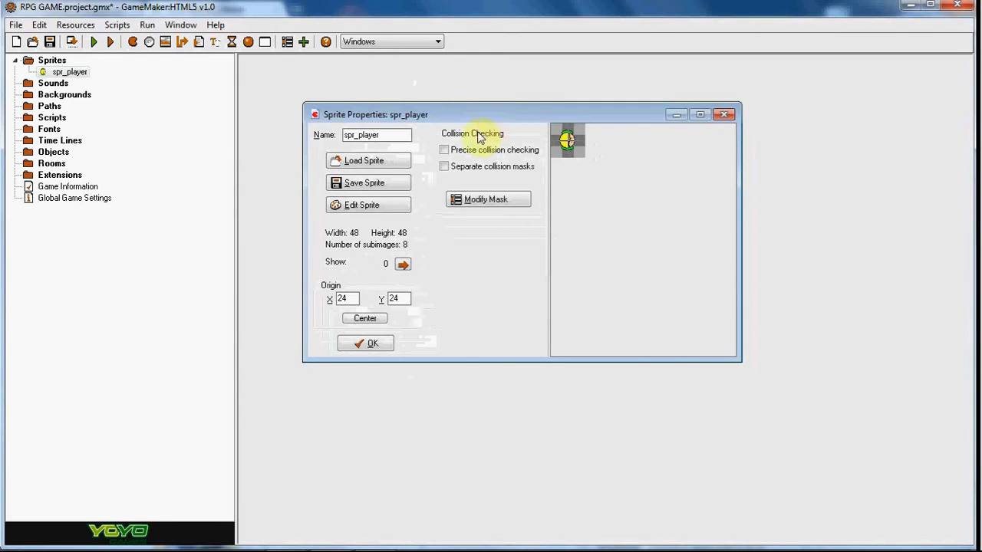
{"action": "left_click", "coordinate": [368, 205]}
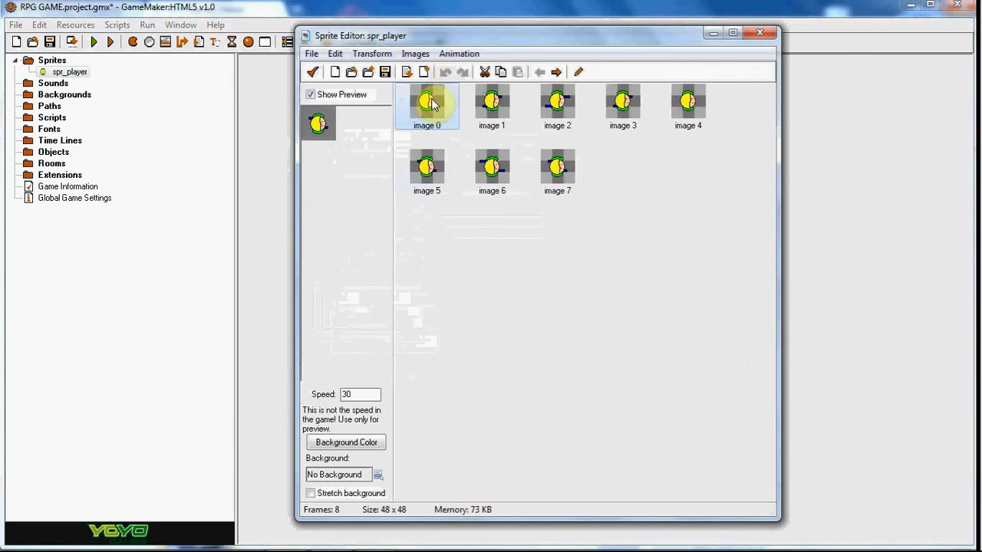
{"action": "double_click", "coordinate": [427, 102]}
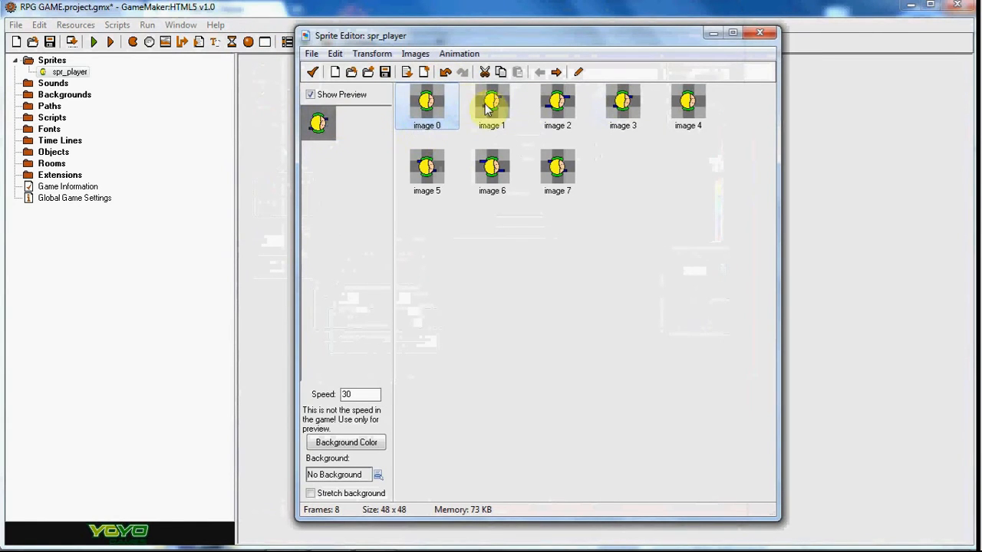
{"action": "left_click", "coordinate": [558, 106]}
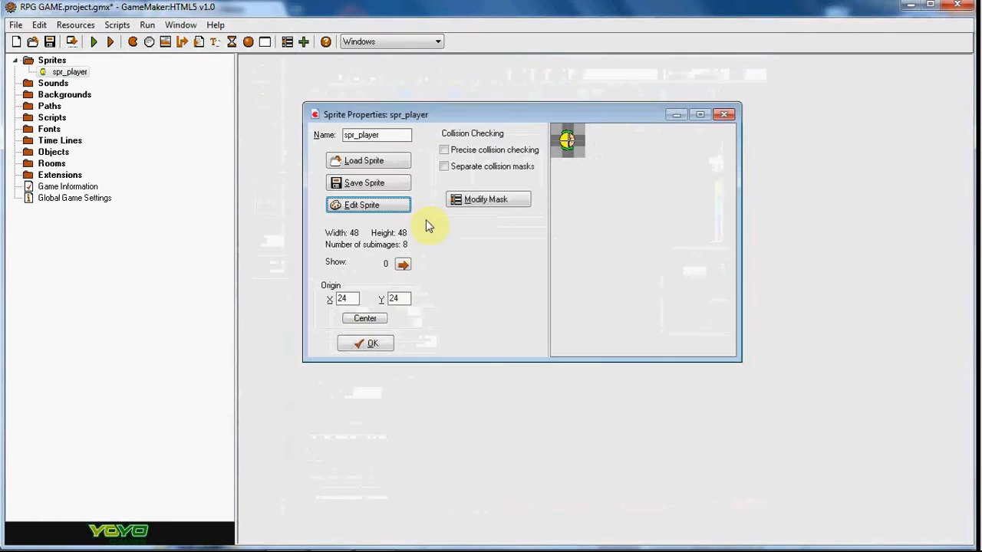
{"action": "left_click", "coordinate": [365, 343]}
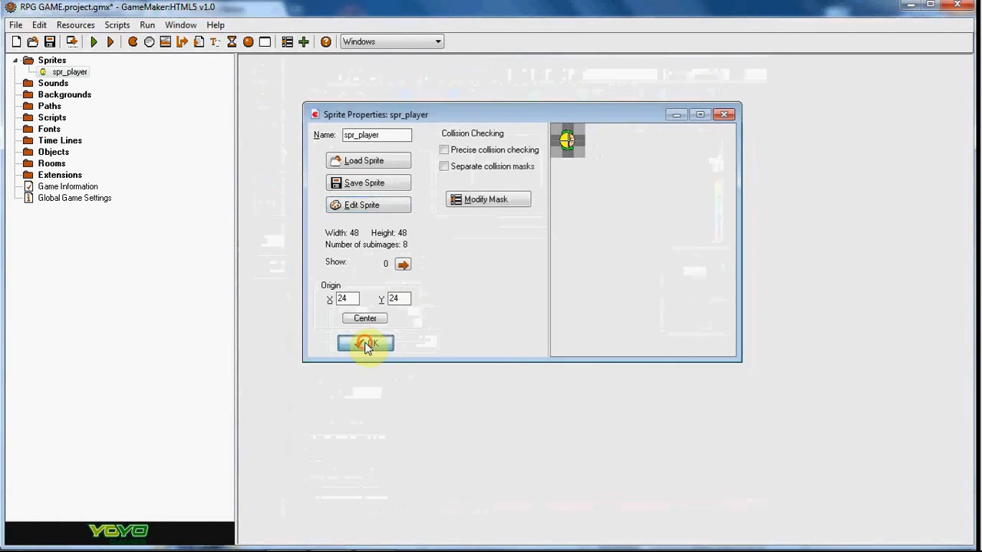
Create object obj_player using sprite spr_player and add a Create event with a code action
{"action": "left_click", "coordinate": [365, 343]}
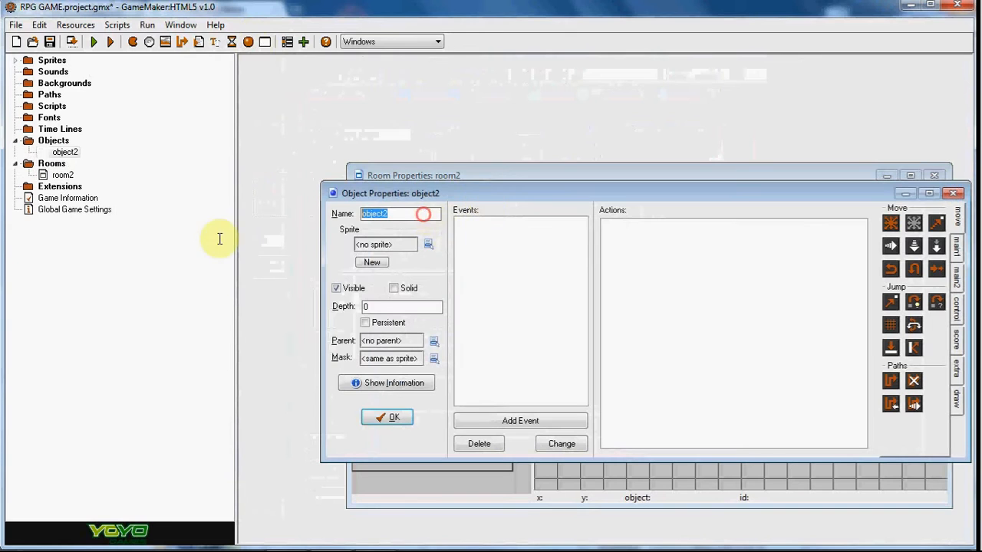
{"action": "type", "text": "obj_player"}
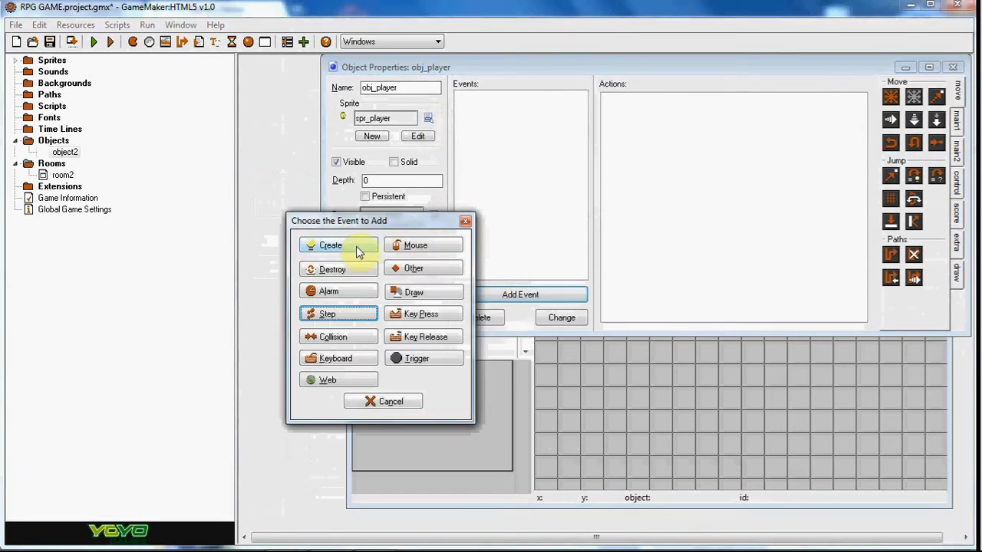
{"action": "left_click", "coordinate": [330, 245]}
{"action": "type", "text": "image_sp"}
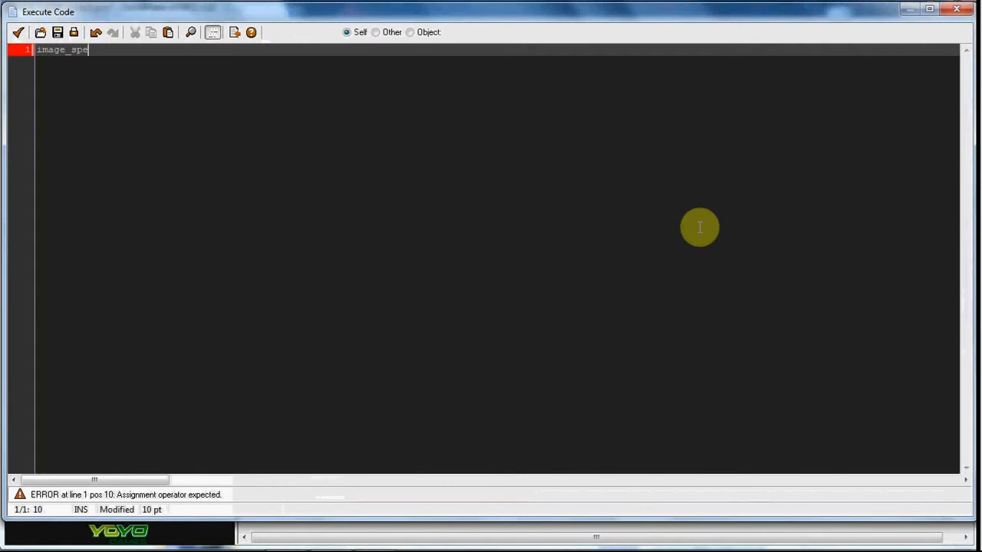
Type image_speed = 0 and health = 100 into obj_player's Create code
{"action": "type", "text": "ed = 0"}
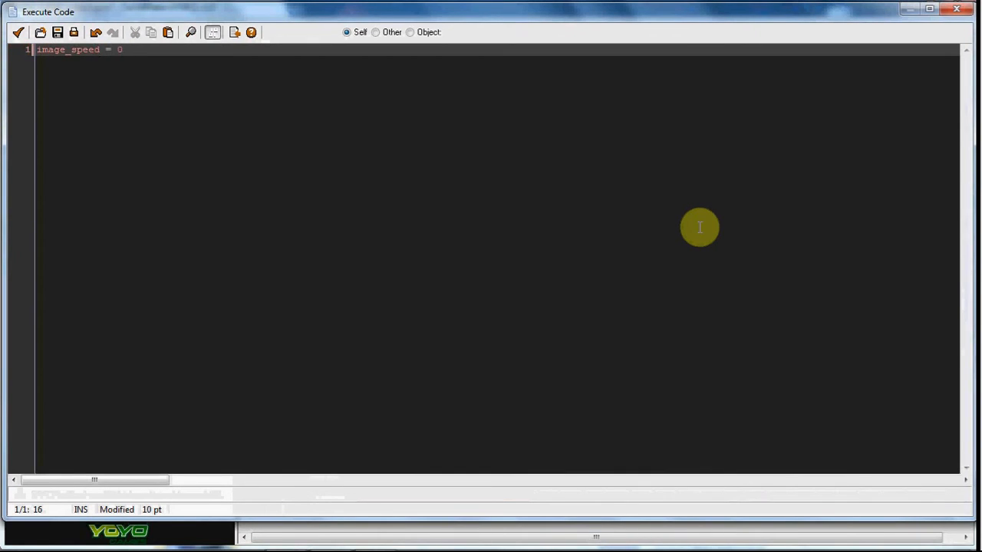
{"action": "type", "text": "health"}
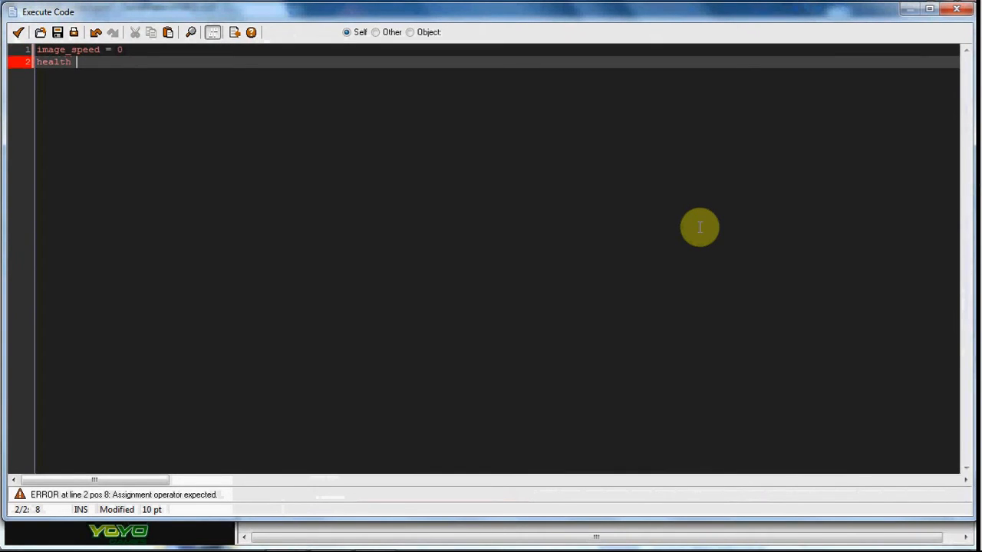
{"action": "type", "text": "= 100"}
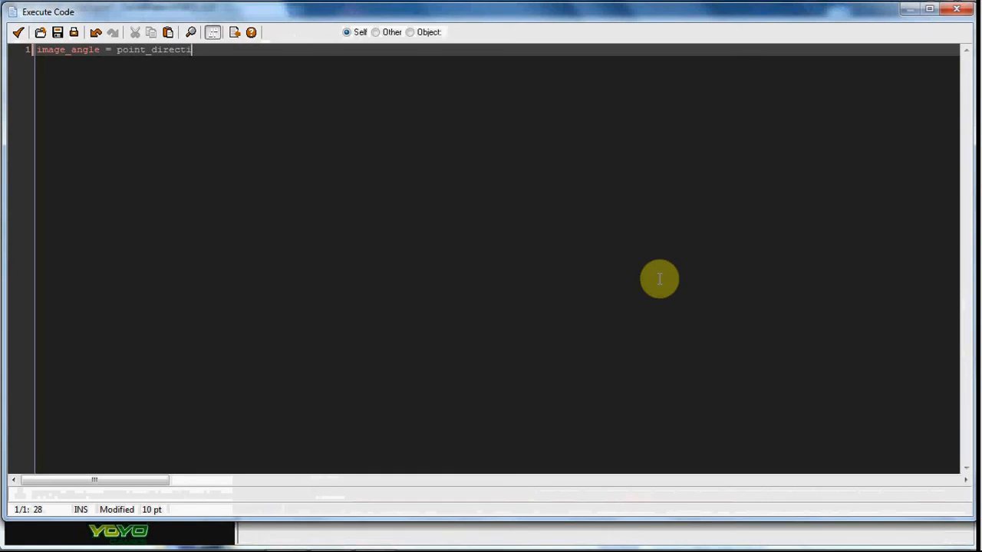
Enter image_angle = point_direction(x,y,mouse_x,mouse_y) on line 1 of the step code
{"action": "type", "text": "on()"}
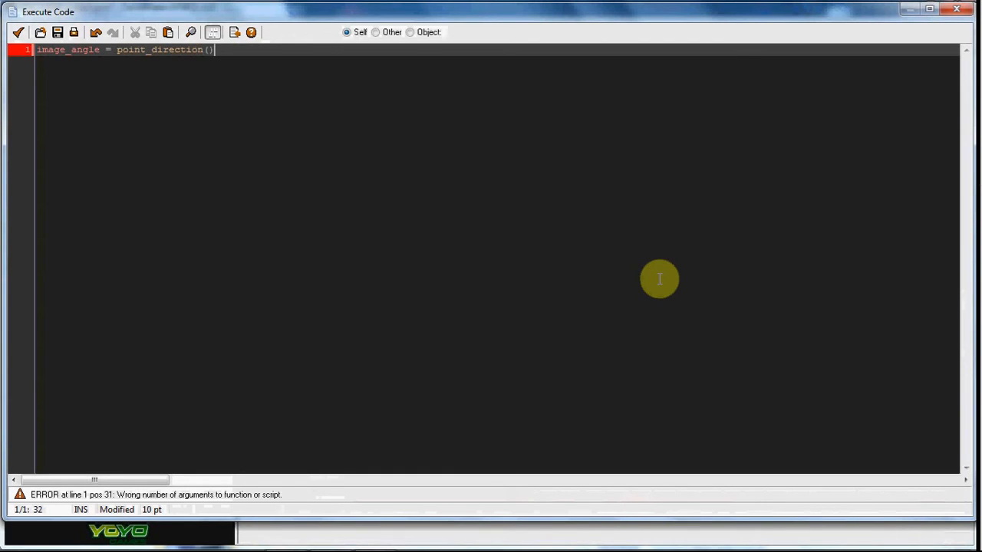
{"action": "type", "text": "x,y"}
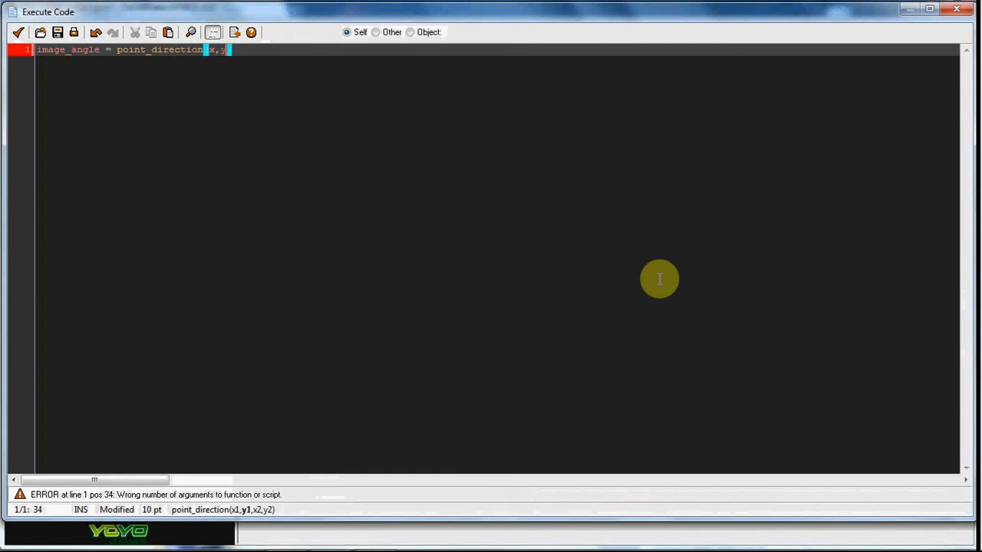
{"action": "type", "text": "mouse_"}
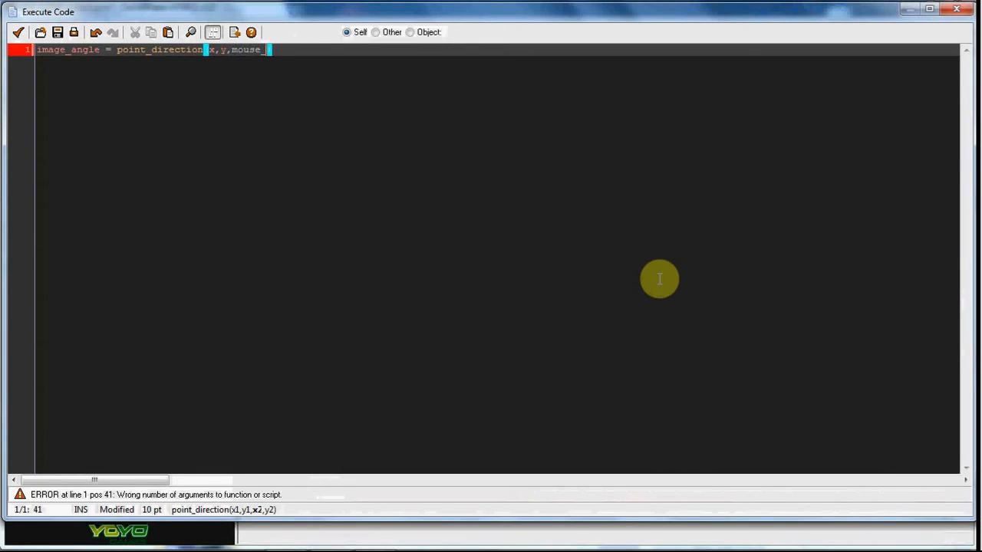
{"action": "type", "text": "_x,mouse"}
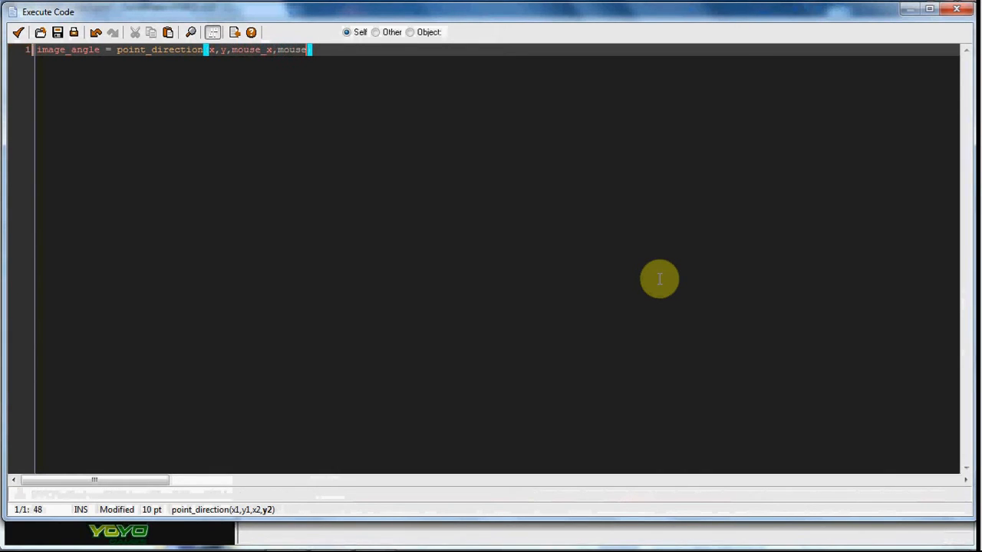
{"action": "type", "text": "_y"}
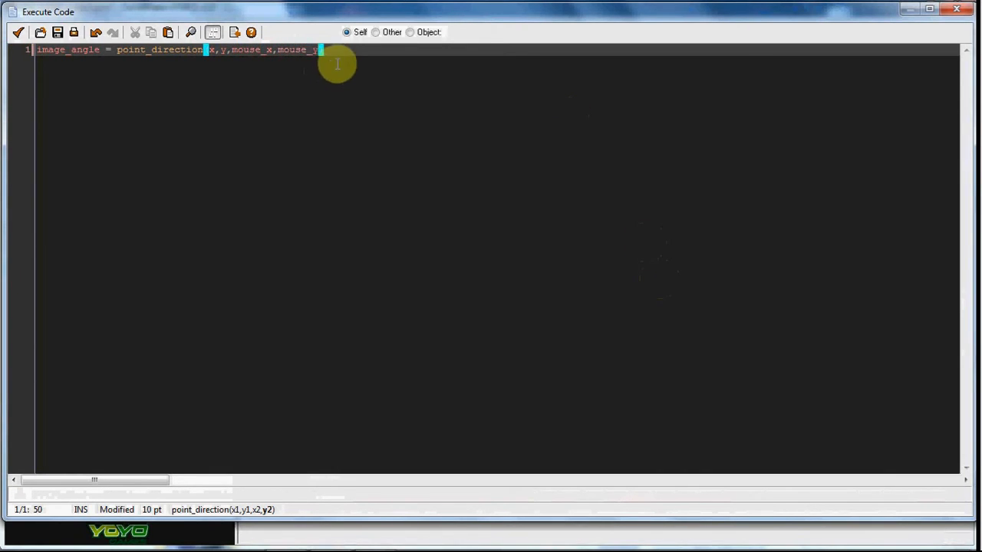
{"action": "mouse_move", "coordinate": [595, 278]}
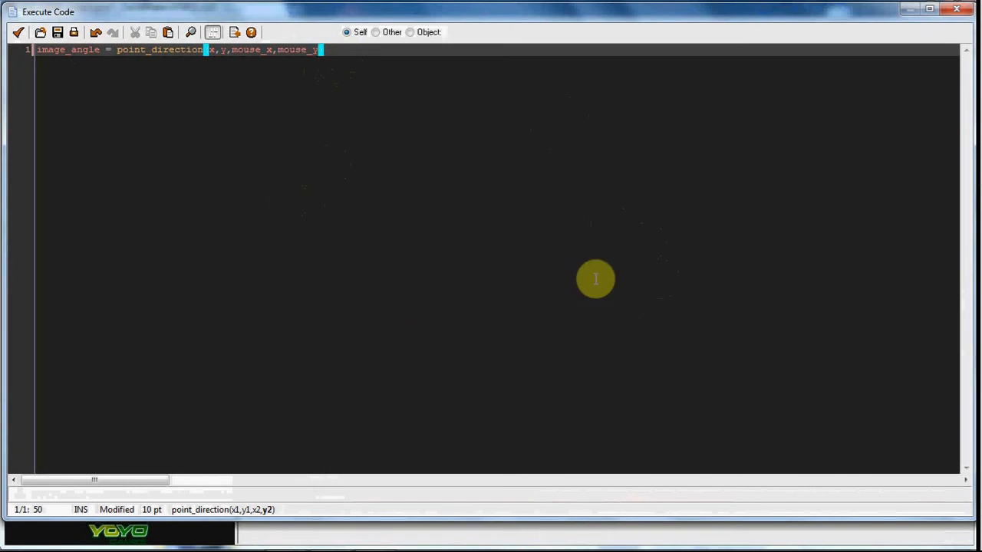
{"action": "mouse_move", "coordinate": [528, 351]}
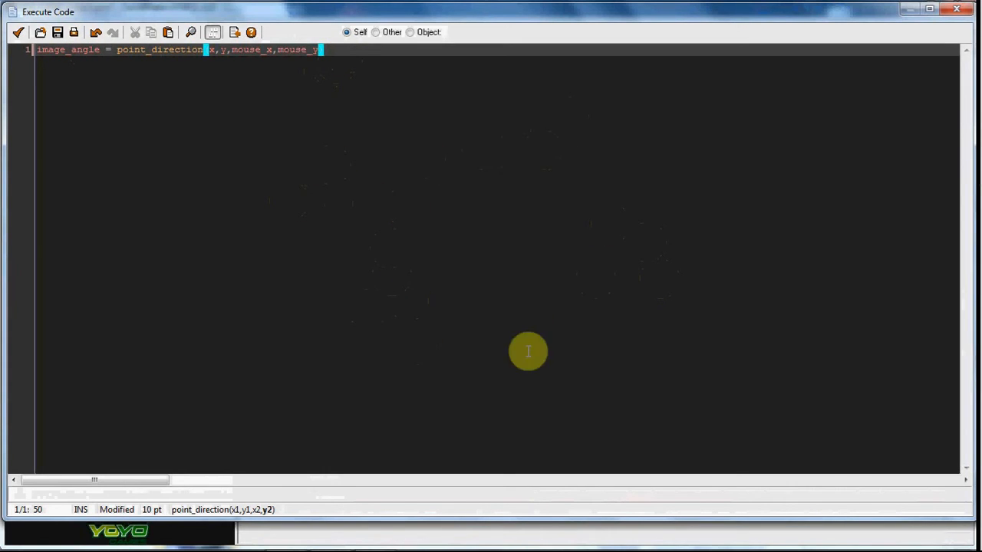
{"action": "mouse_move", "coordinate": [34, 50]}
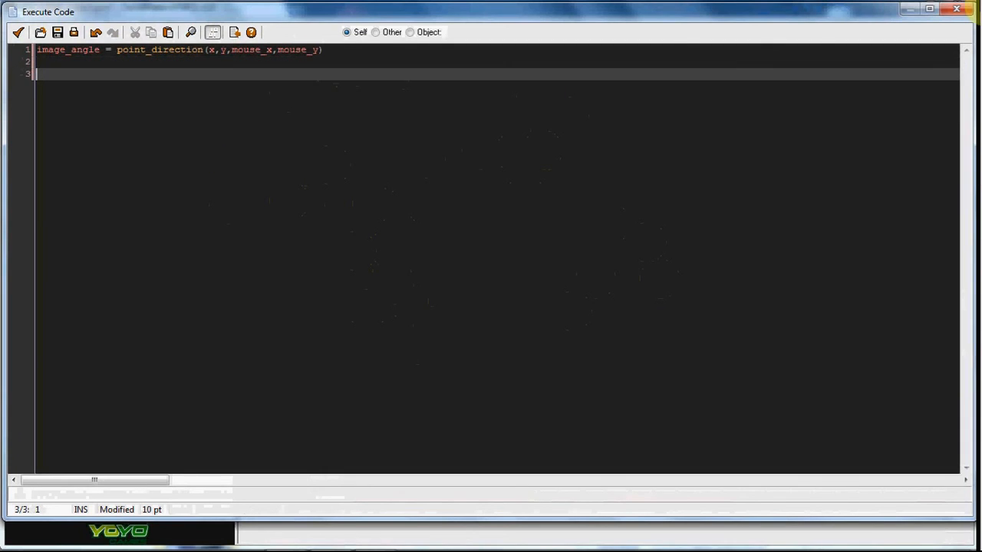
{"action": "mouse_move", "coordinate": [374, 153]}
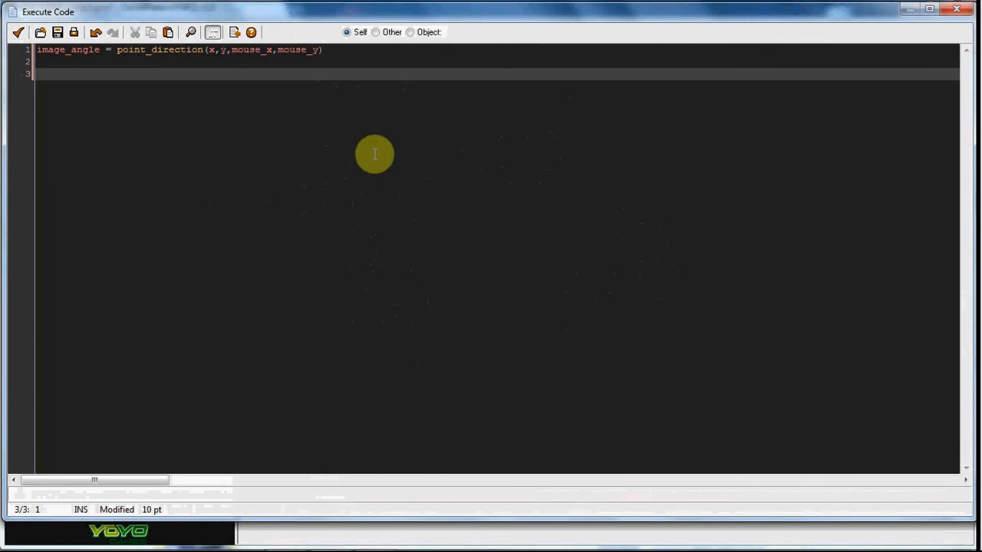
{"action": "mouse_move", "coordinate": [344, 175]}
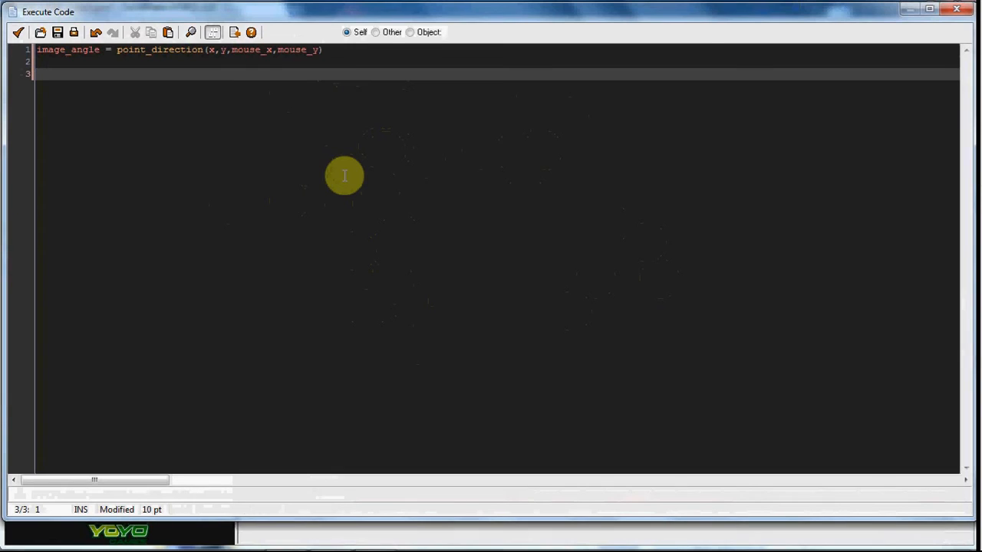
Write the W rule: if keyboard_check(ord("W")) && place_free(x,y-5) {y-=5 image_speed=0.7}
{"action": "type", "text": "if keybo"}
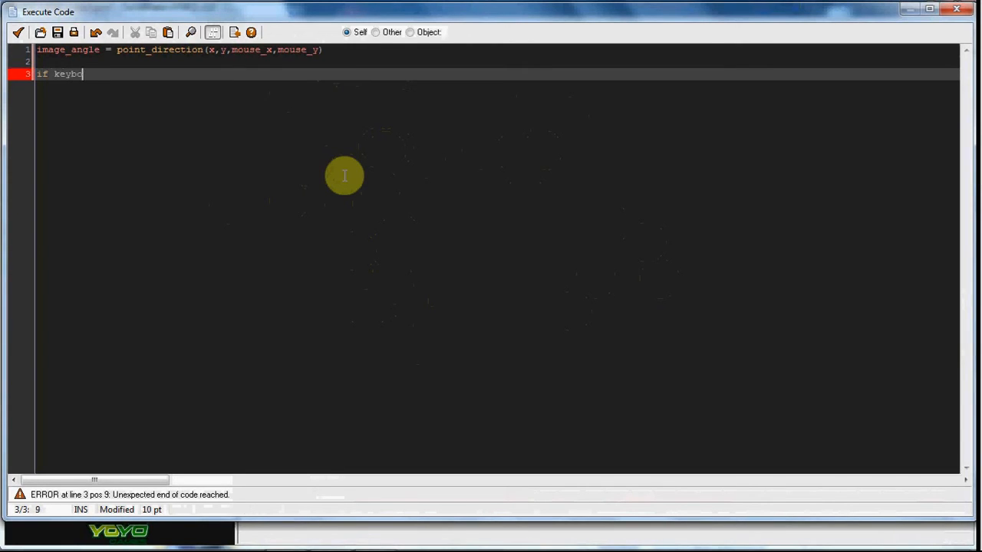
{"action": "type", "text": "ard_check"}
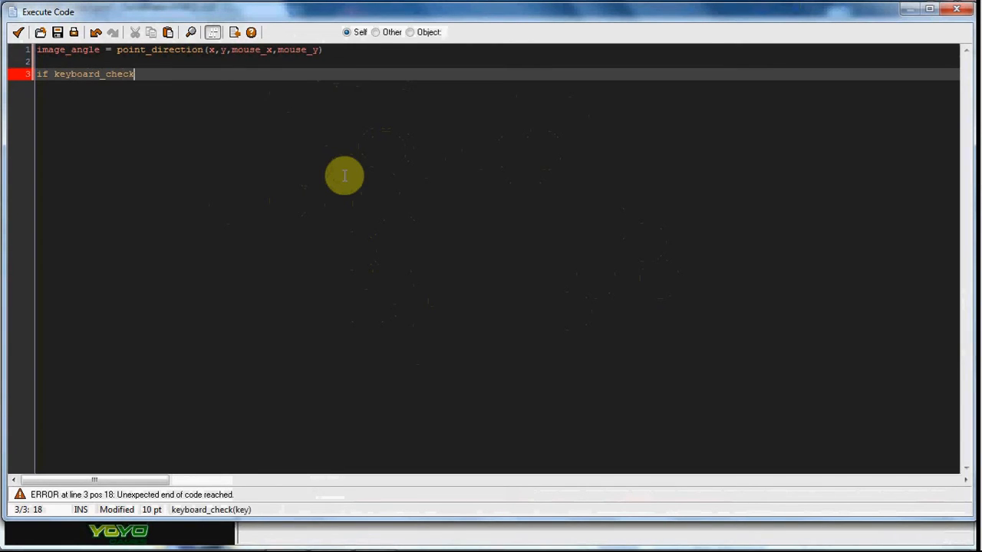
{"action": "type", "text": "ord)"}
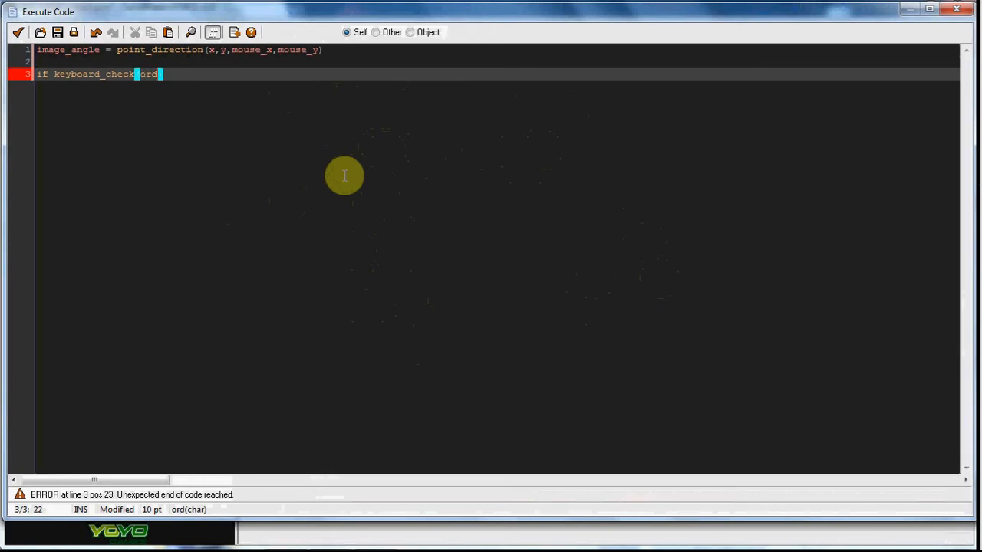
{"action": "type", "text": "(ord(\"W\"))"}
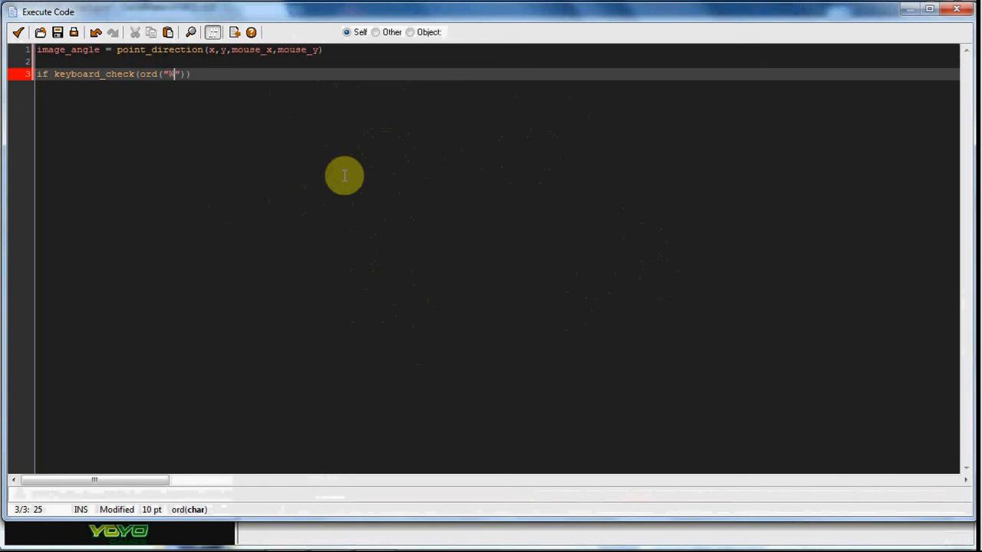
{"action": "type", "text": "&&"}
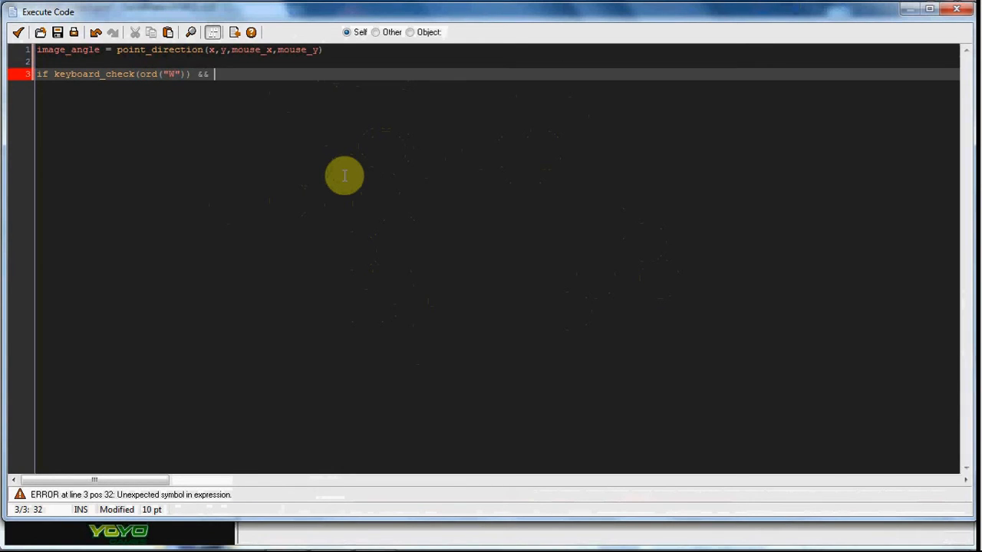
{"action": "type", "text": "place_fre"}
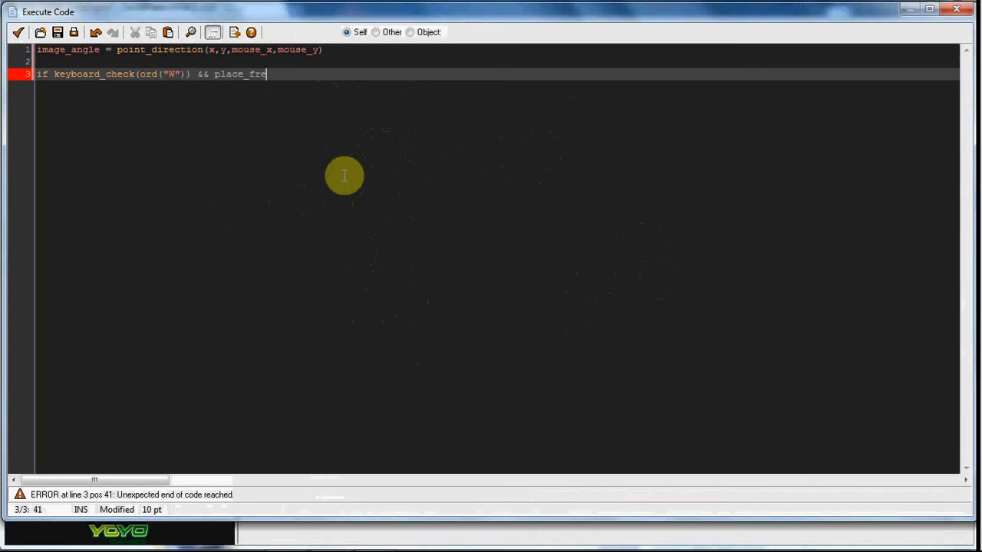
{"action": "type", "text": "e(x,y,"}
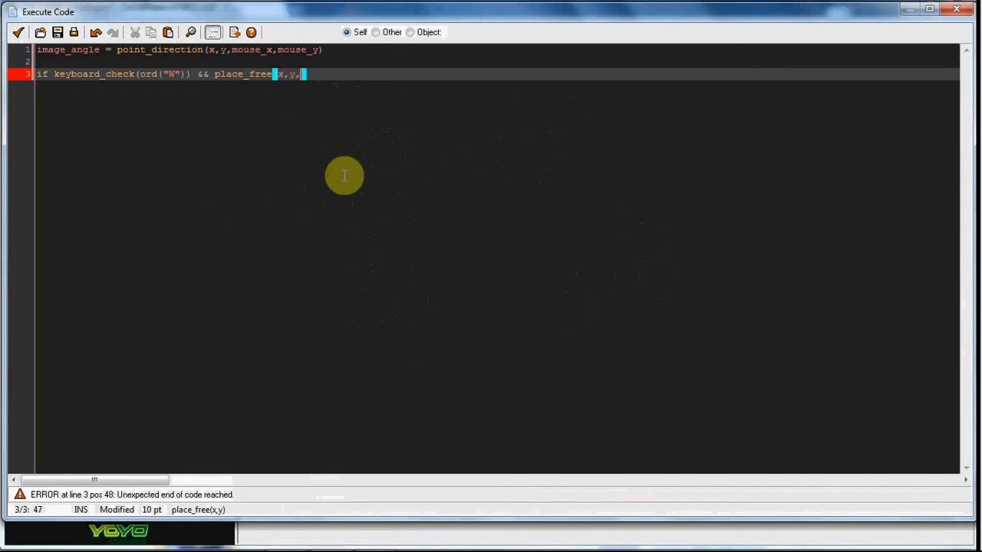
{"action": "type", "text": "-5)"}
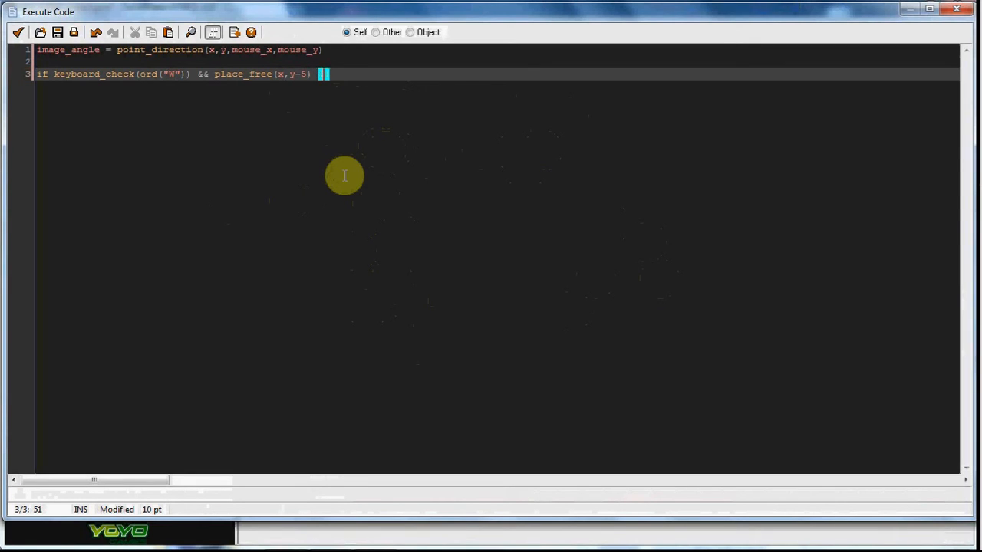
{"action": "type", "text": "y-=5 1"}
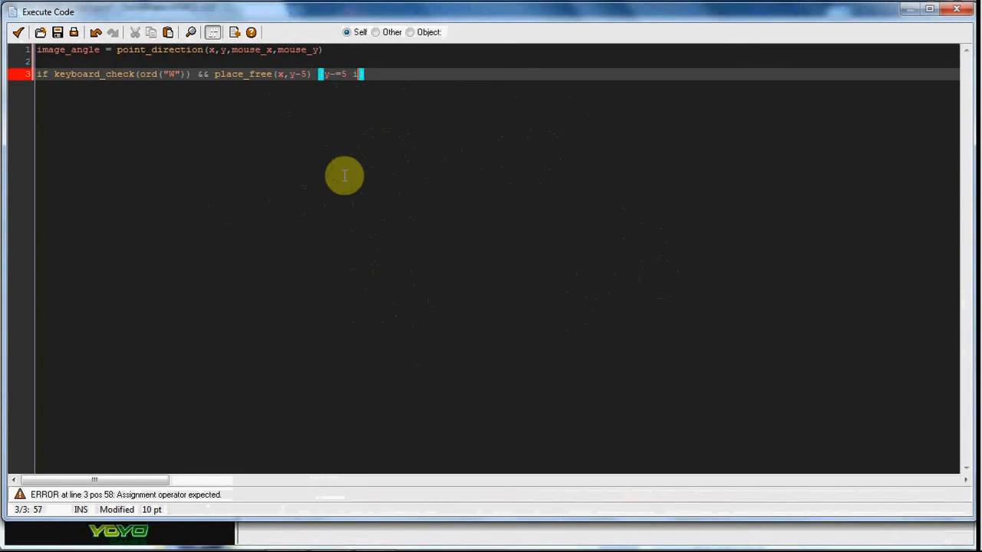
{"action": "type", "text": "image_speed=0"}
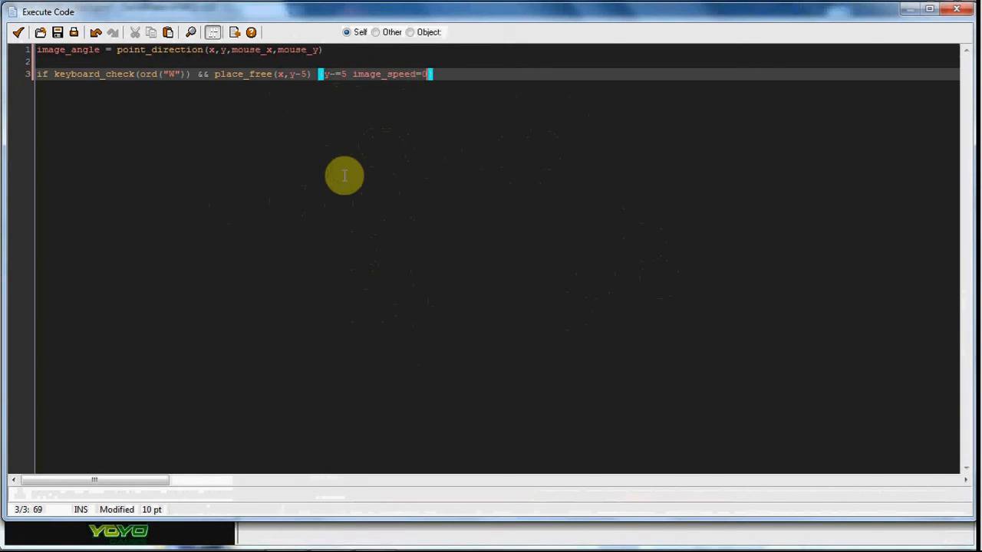
{"action": "type", "text": ".7"}
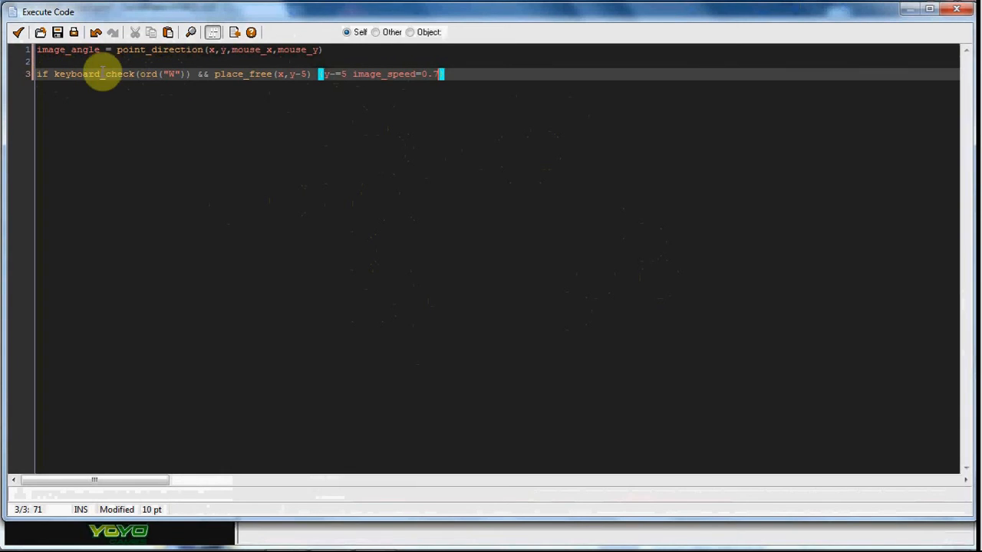
{"action": "mouse_move", "coordinate": [182, 73]}
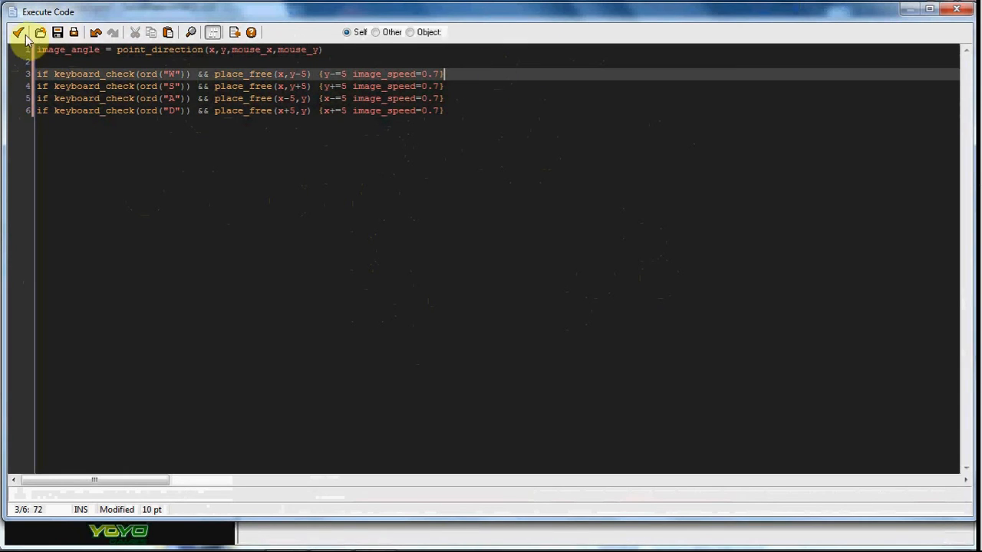
Apply the step code with the green checkmark and test-run the game in the browser
{"action": "left_click", "coordinate": [17, 31]}
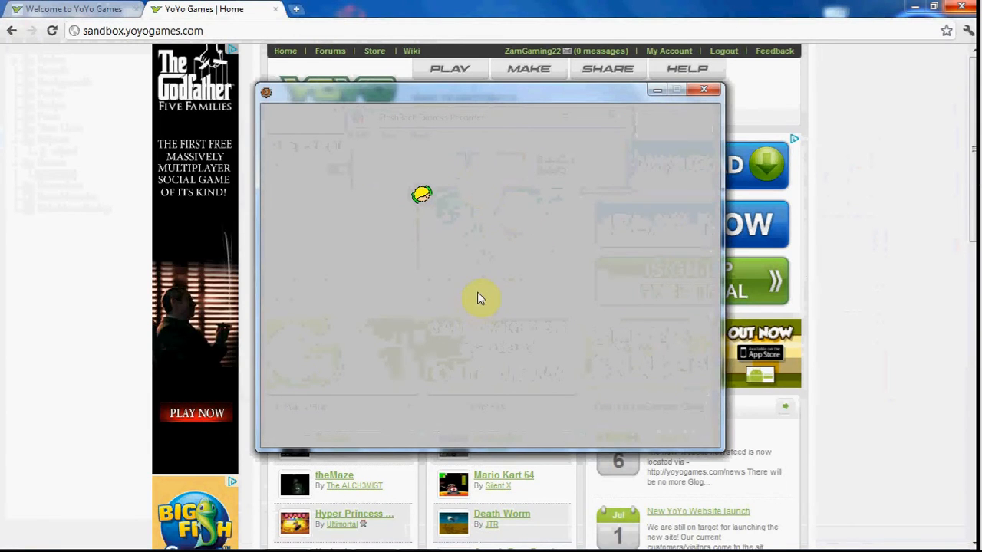
{"action": "mouse_move", "coordinate": [389, 148]}
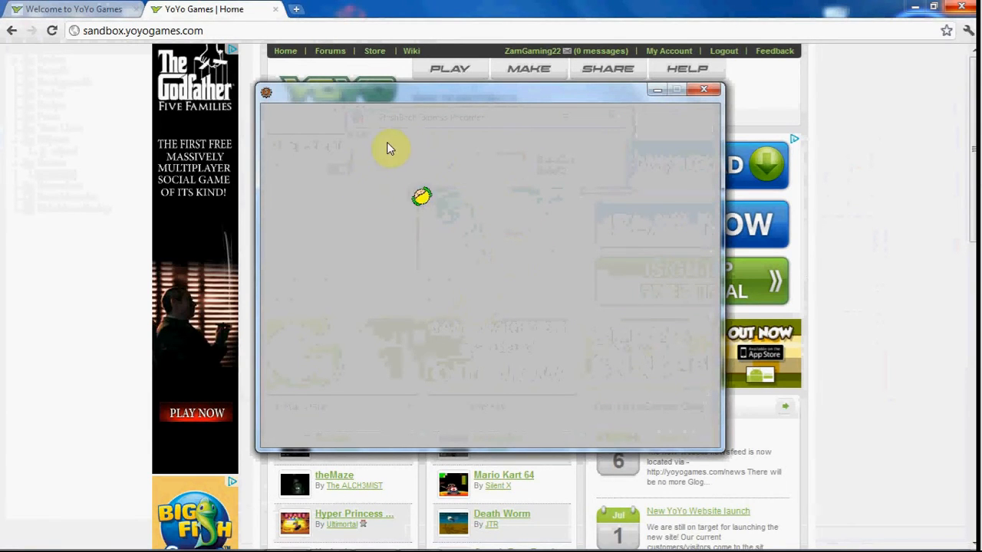
{"action": "mouse_move", "coordinate": [457, 235]}
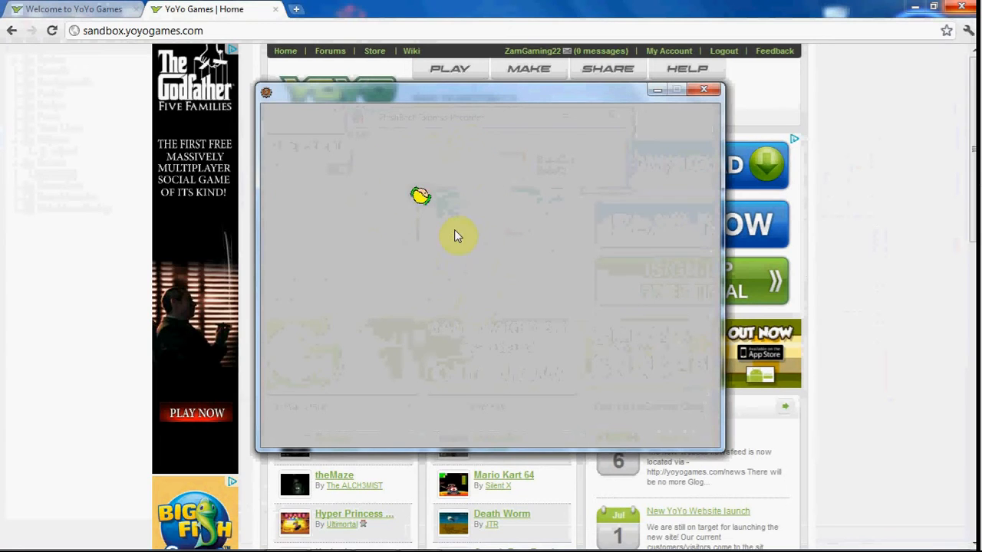
{"action": "mouse_move", "coordinate": [489, 268]}
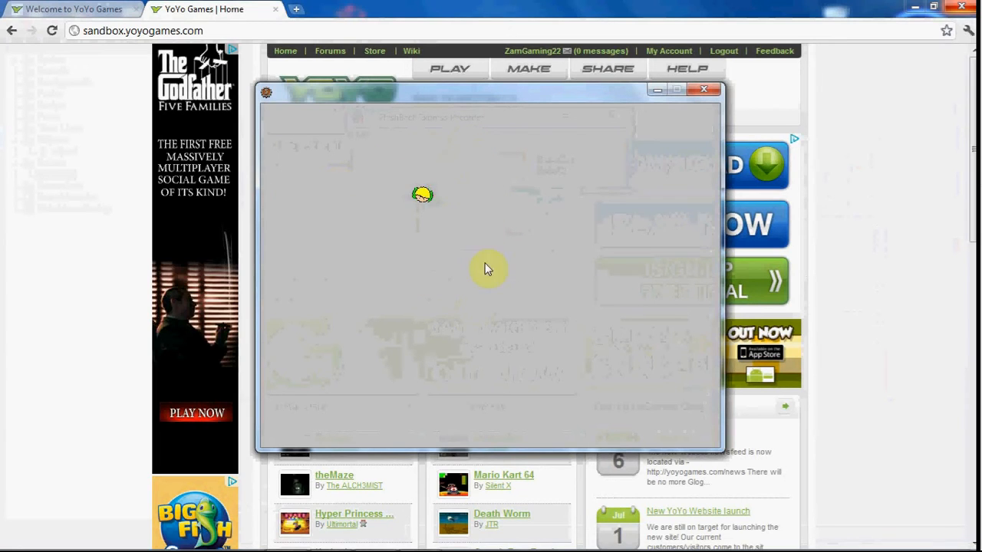
{"action": "mouse_move", "coordinate": [499, 221]}
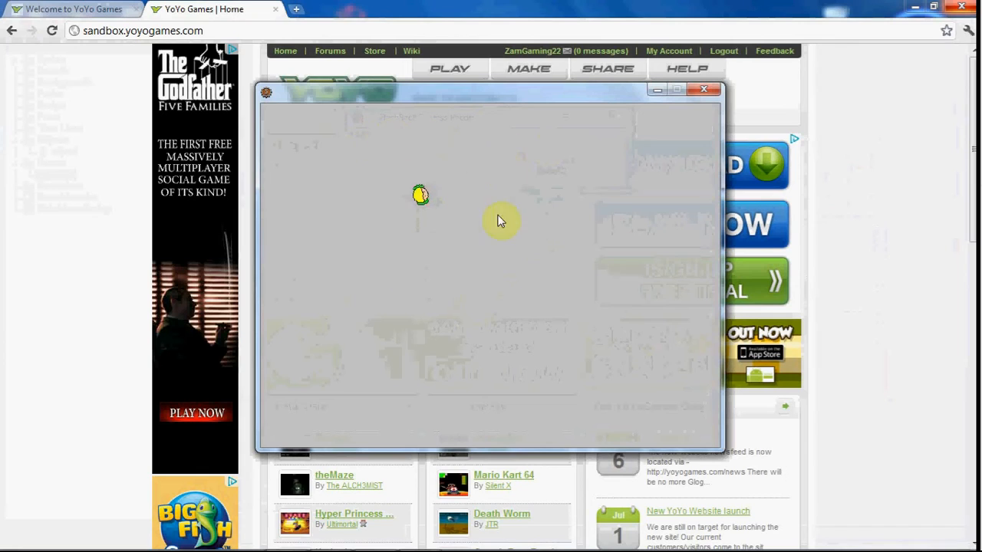
{"action": "mouse_move", "coordinate": [512, 196]}
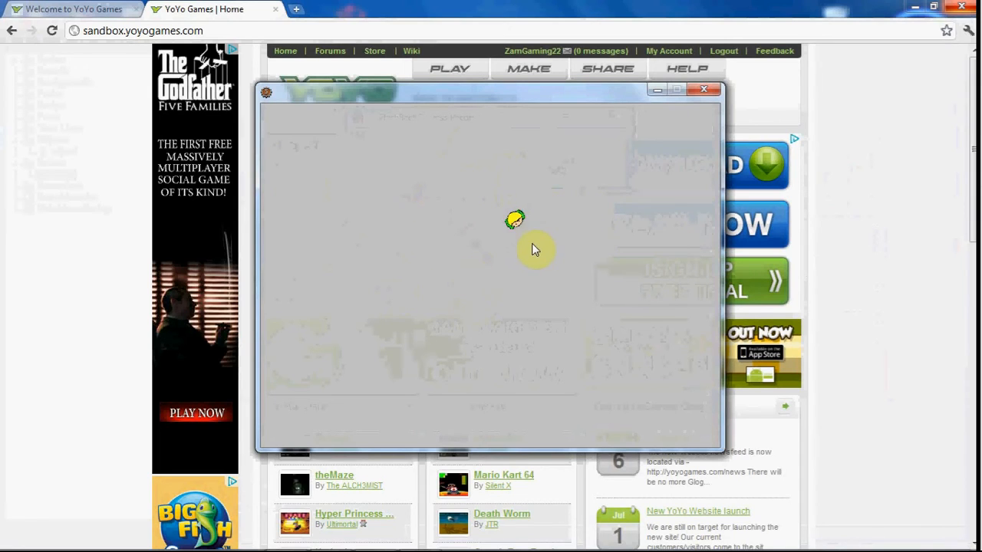
{"action": "mouse_move", "coordinate": [384, 233]}
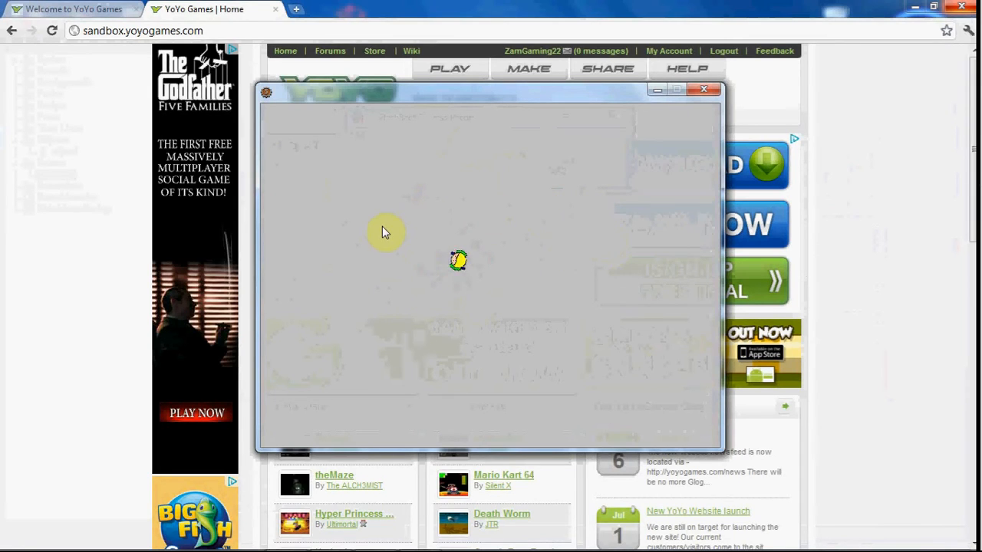
{"action": "mouse_move", "coordinate": [521, 270]}
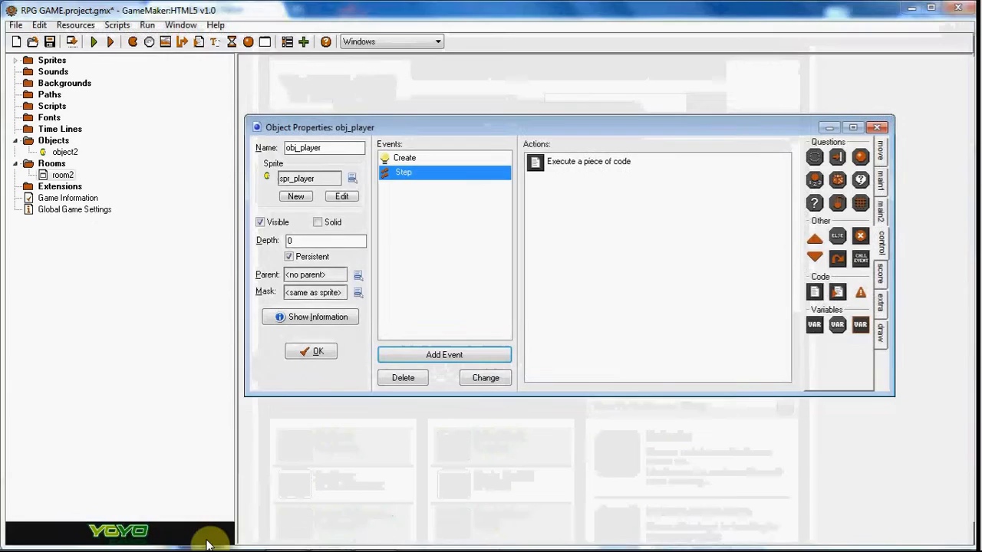
Add the line if keyboard_check(vk_nokey) {image_index = 0 image_speed = 0} to the step code
{"action": "double_click", "coordinate": [589, 161]}
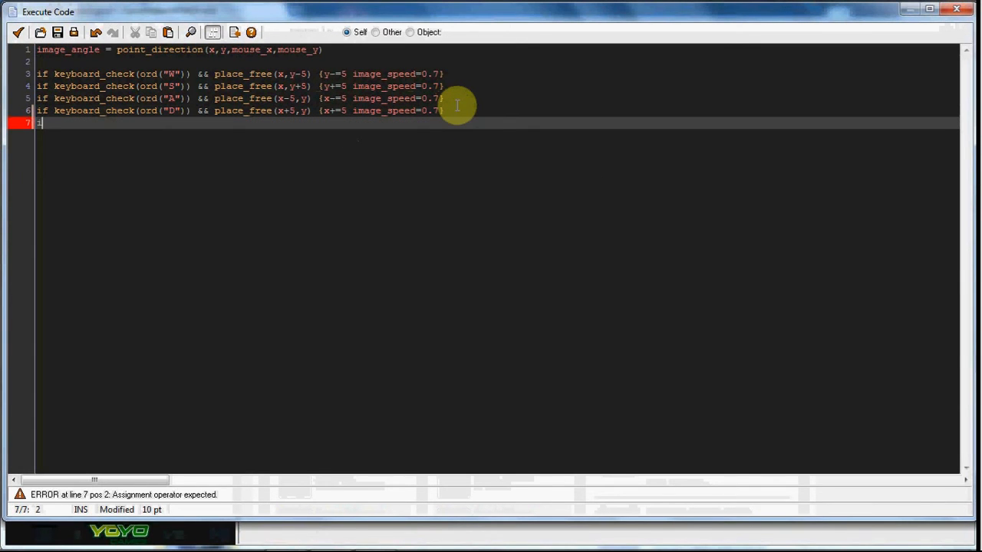
{"action": "type", "text": "if keyboard"}
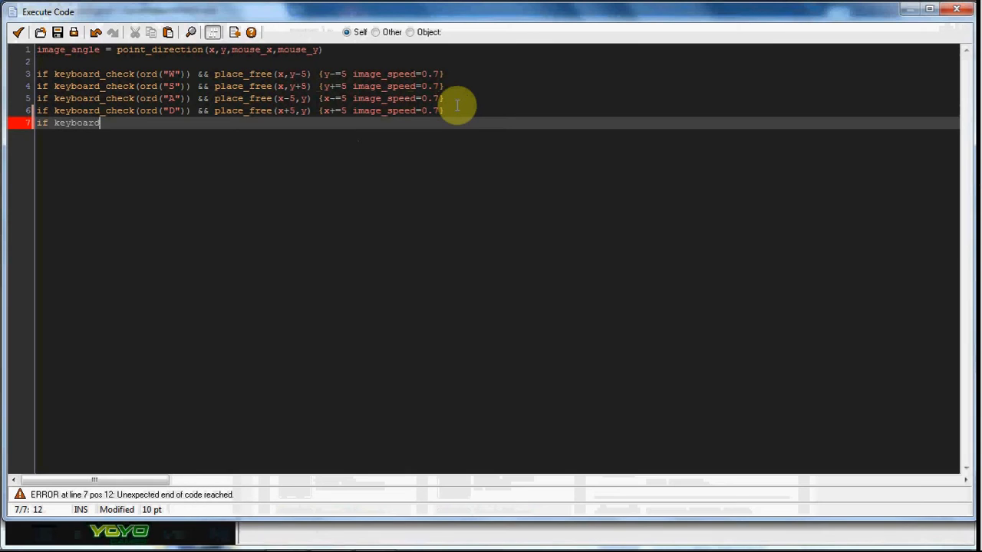
{"action": "type", "text": "_check()"}
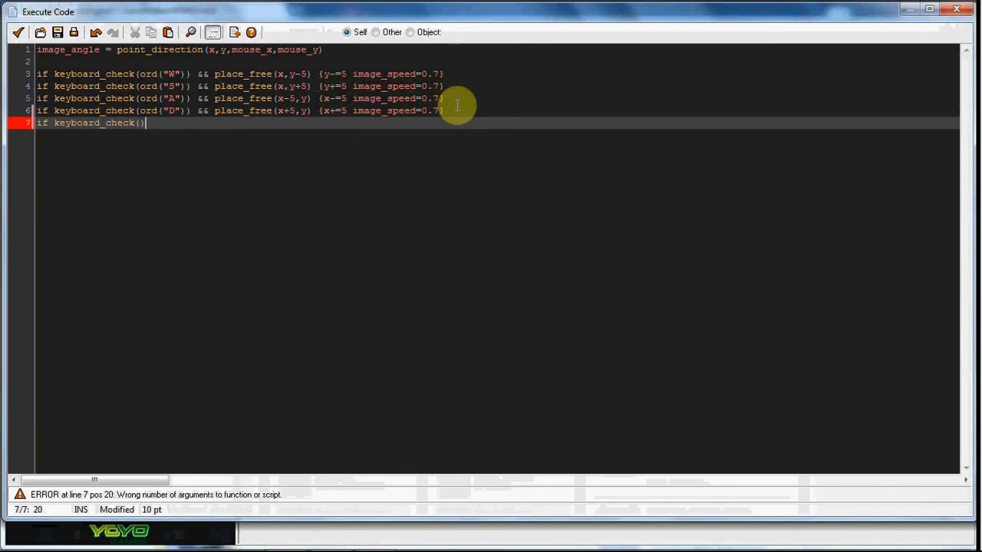
{"action": "type", "text": "vk_nokey"}
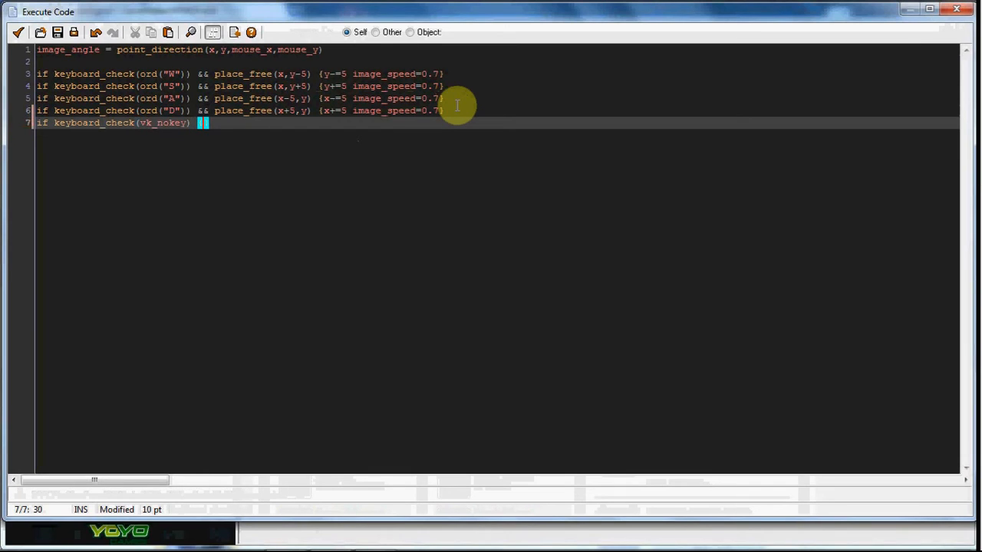
{"action": "type", "text": "image_inde"}
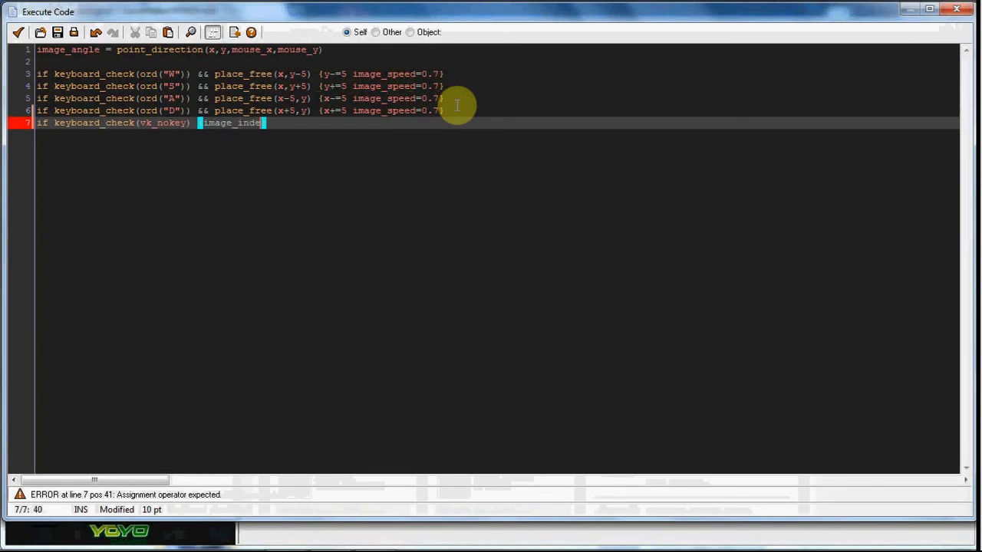
{"action": "type", "text": "= 0 image"}
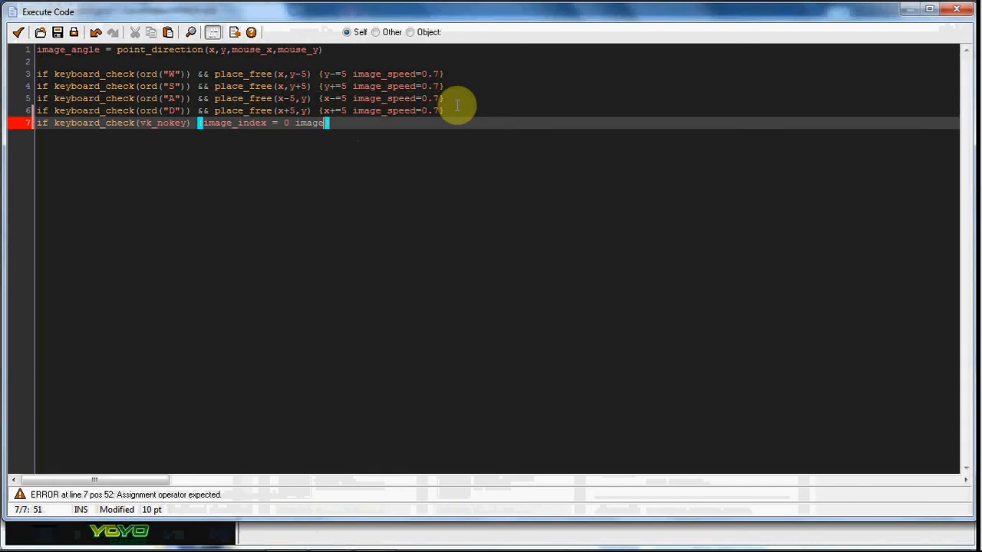
{"action": "type", "text": "speed = 0"}
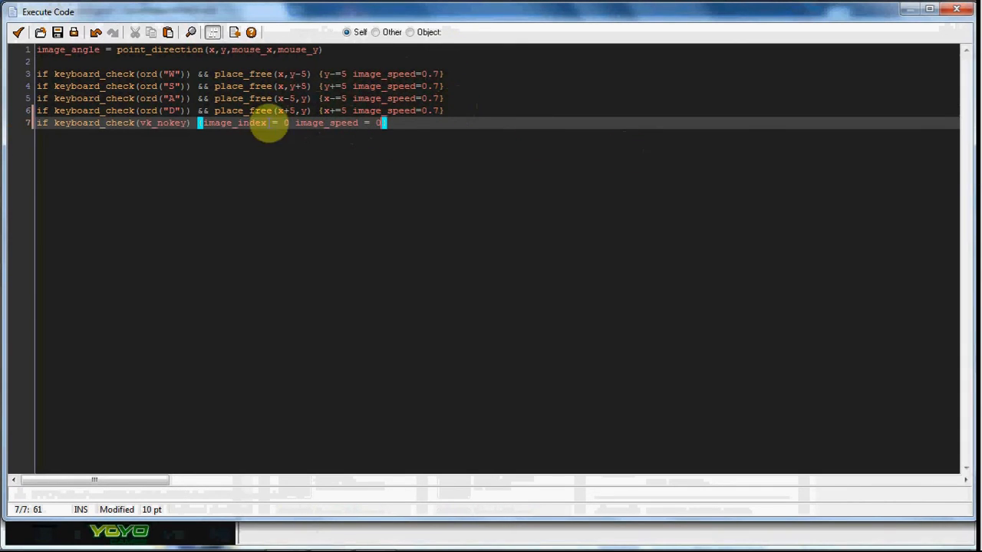
{"action": "mouse_move", "coordinate": [17, 32]}
{"action": "type", "text": "/"}
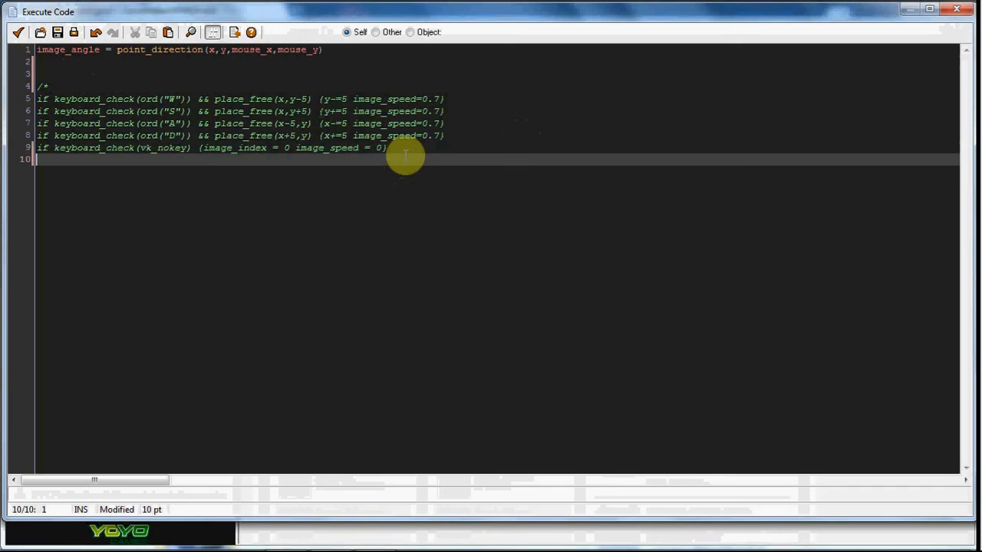
Comment out the keyboard movement lines and add move_towards_point(mouse_x,mouse_y,5) on line 11
{"action": "type", "text": "*/"}
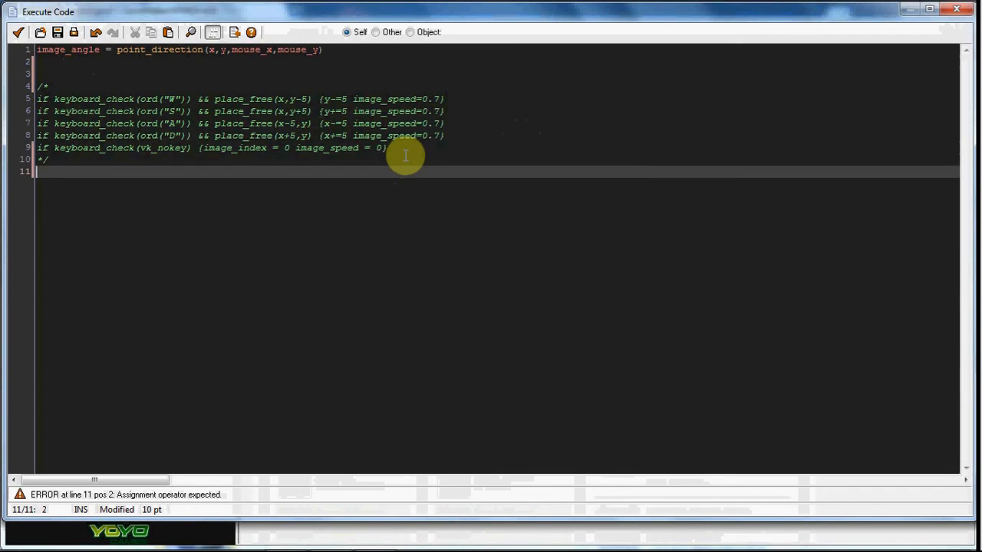
{"action": "type", "text": "move_tow"}
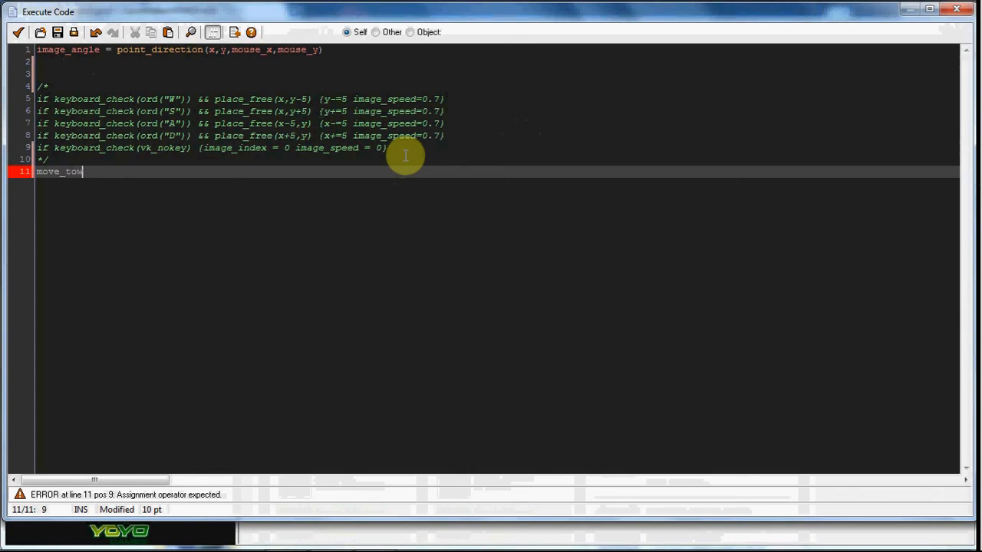
{"action": "type", "text": "rds_point"}
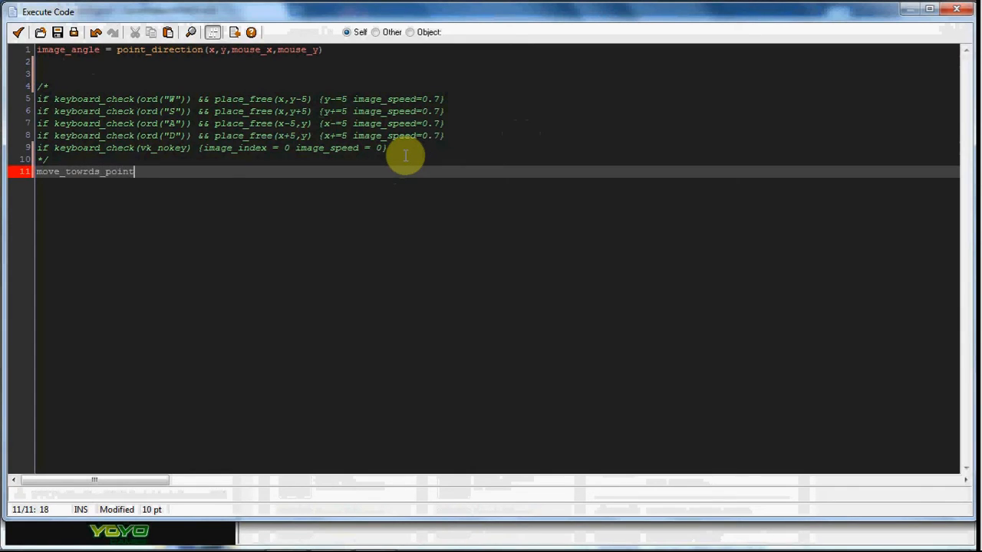
{"action": "type", "text": "()"}
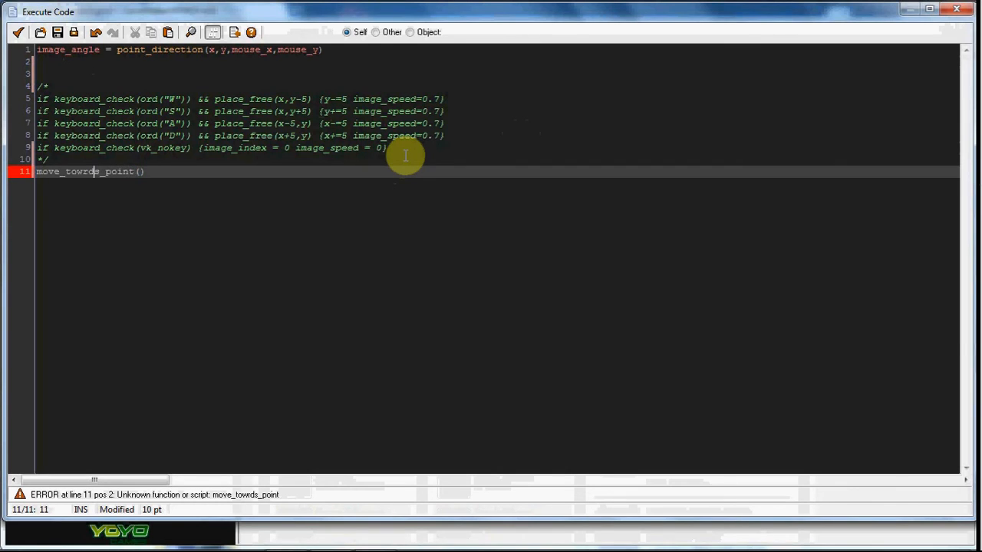
{"action": "type", "text": "move_towards_point"}
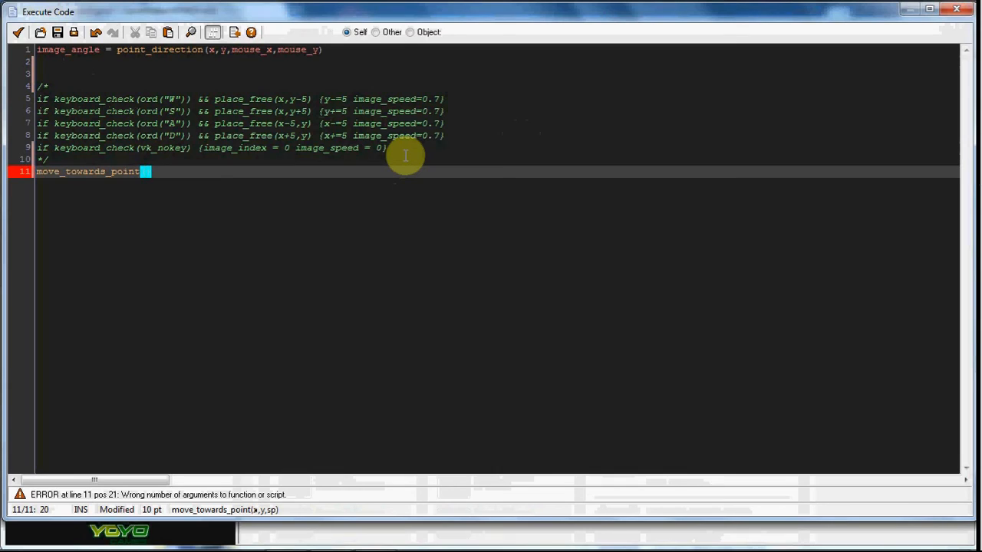
{"action": "type", "text": "mouse_x,"}
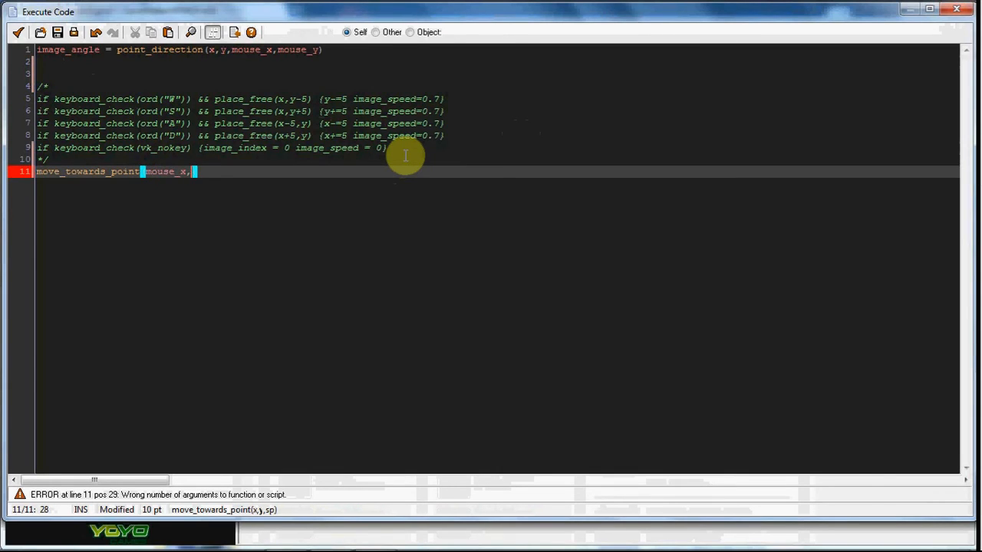
{"action": "type", "text": "mouse_y,m"}
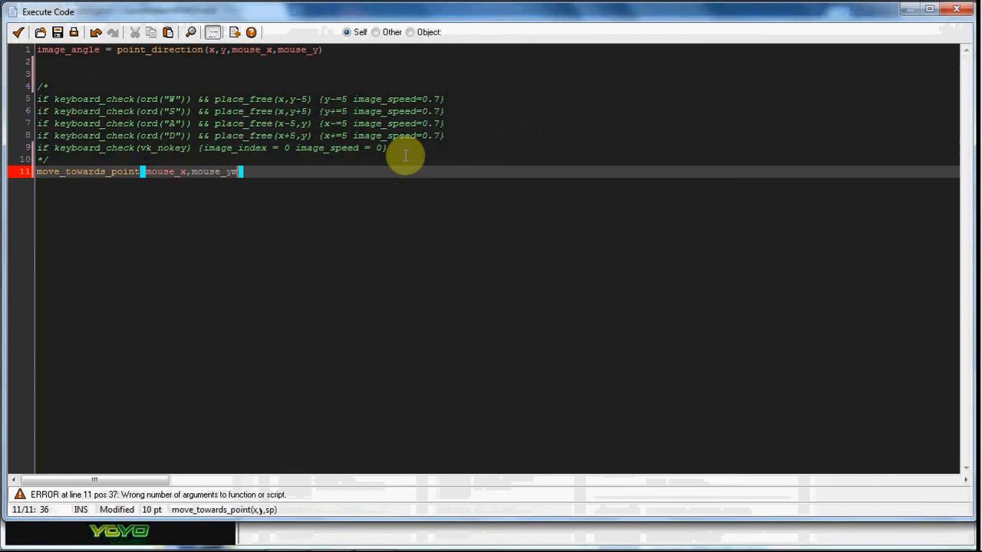
{"action": "type", "text": ",5"}
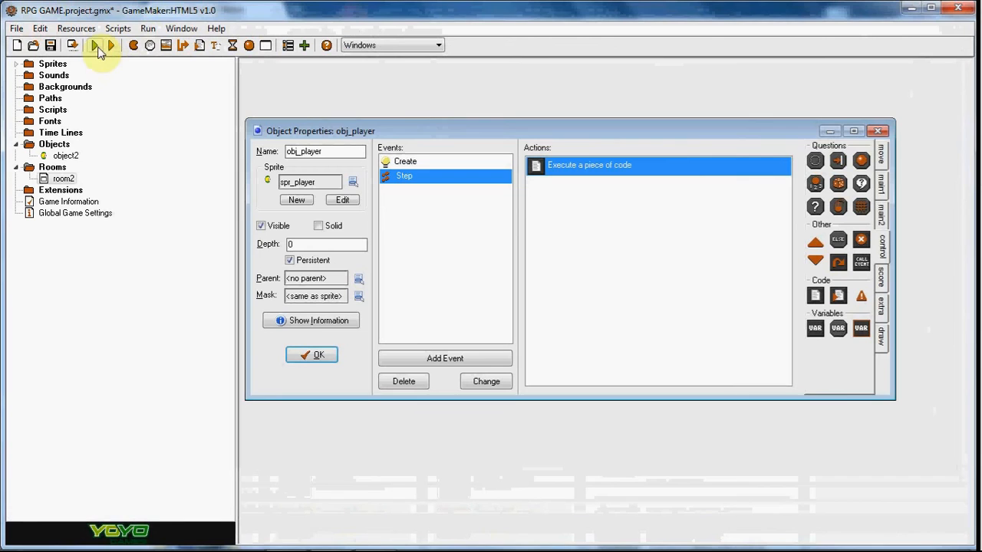
{"action": "left_click", "coordinate": [94, 45]}
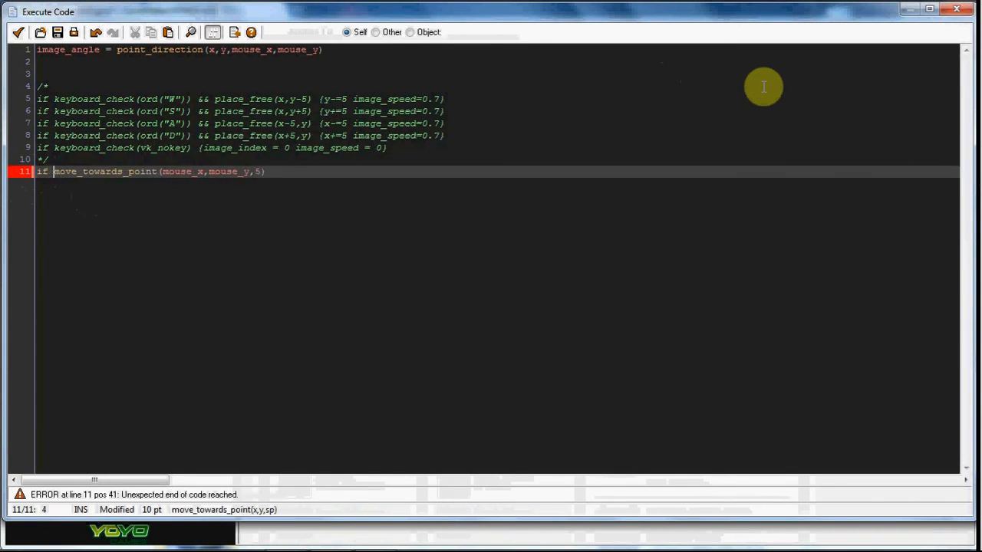
Wrap line 11 in if keyboard_check(vk_up) {...}, then reopen the step code for editing
{"action": "type", "text": "keybo"}
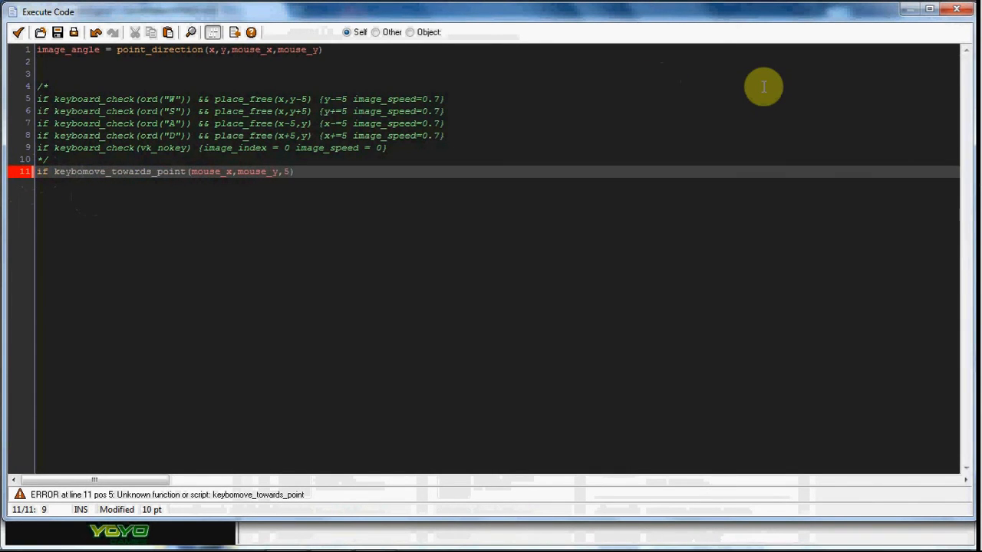
{"action": "type", "text": "a"}
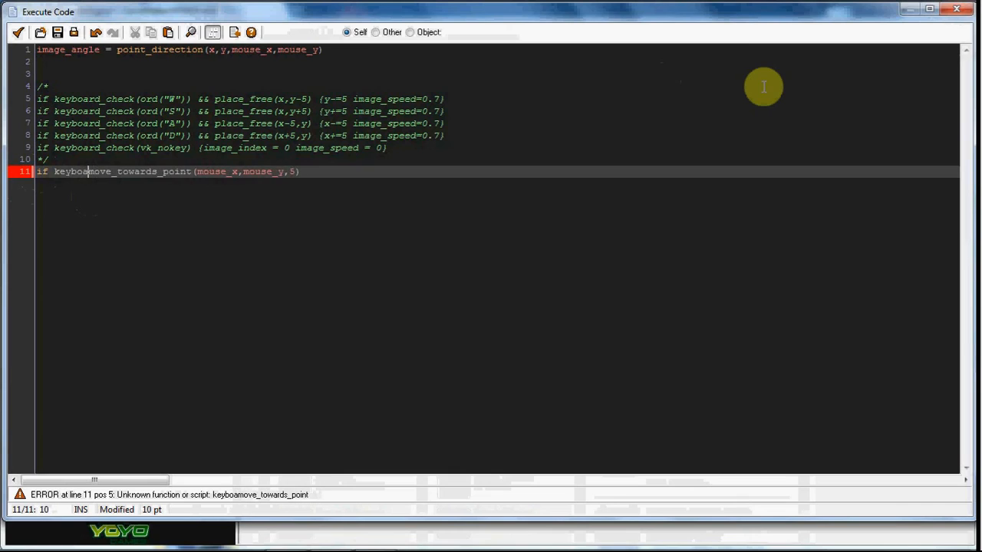
{"action": "type", "text": "rd_check"}
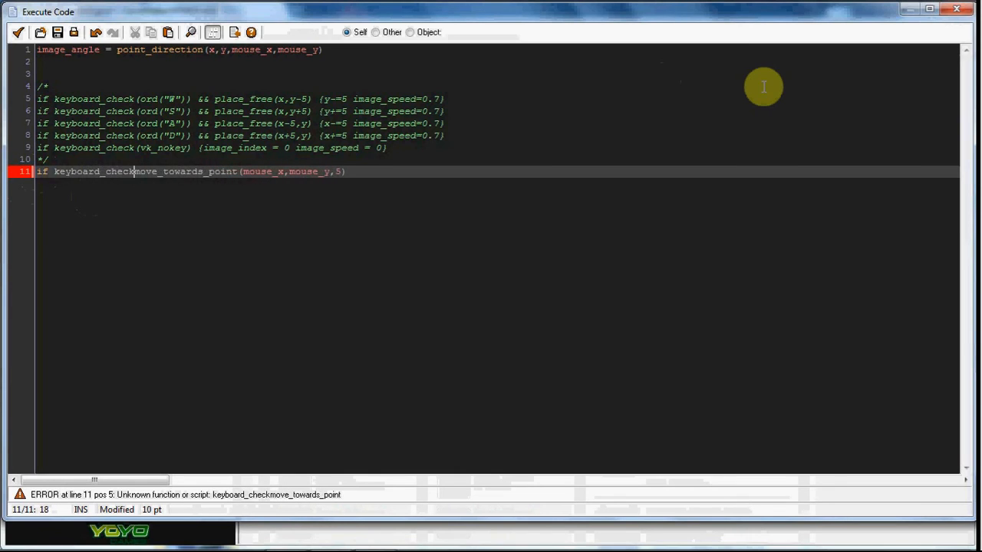
{"action": "type", "text": ")"}
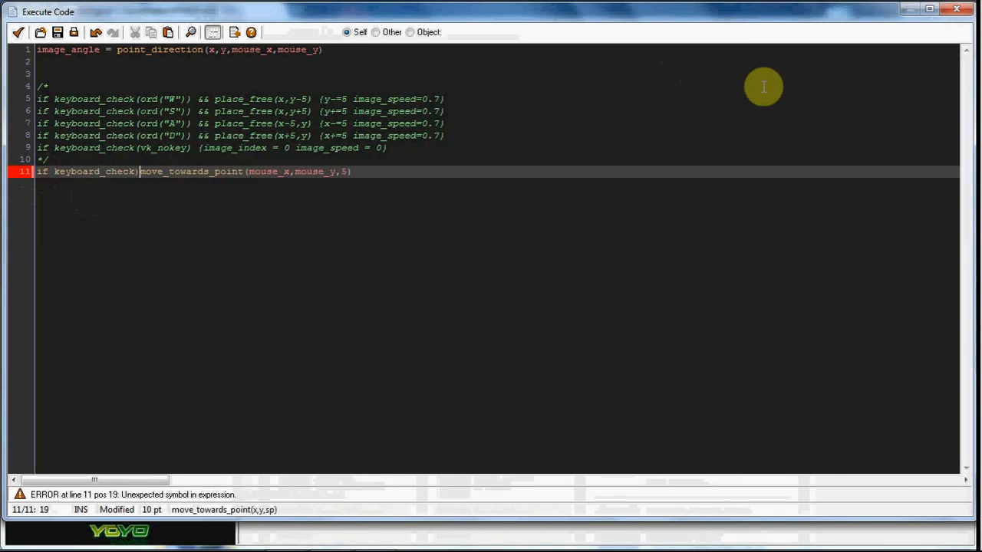
{"action": "type", "text": "vk"}
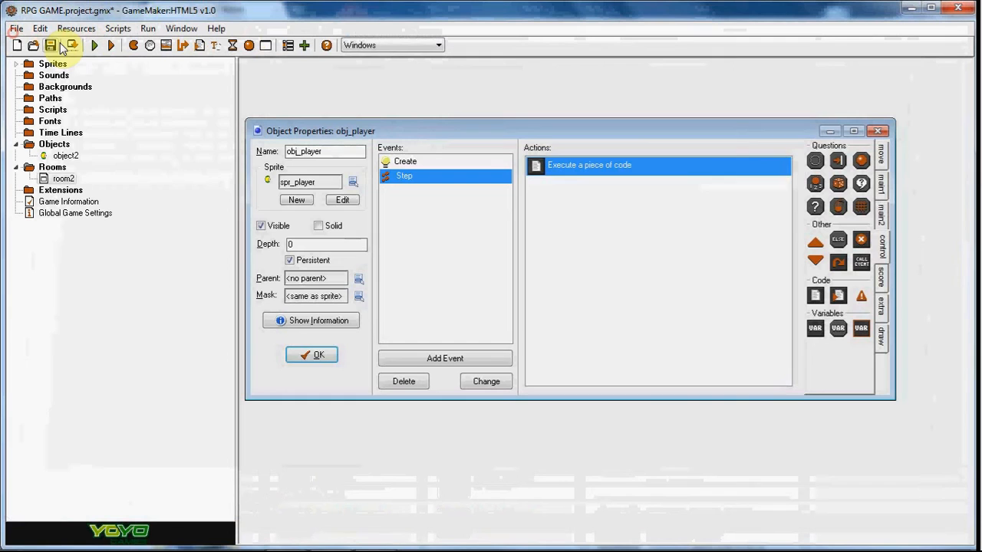
{"action": "double_click", "coordinate": [589, 165]}
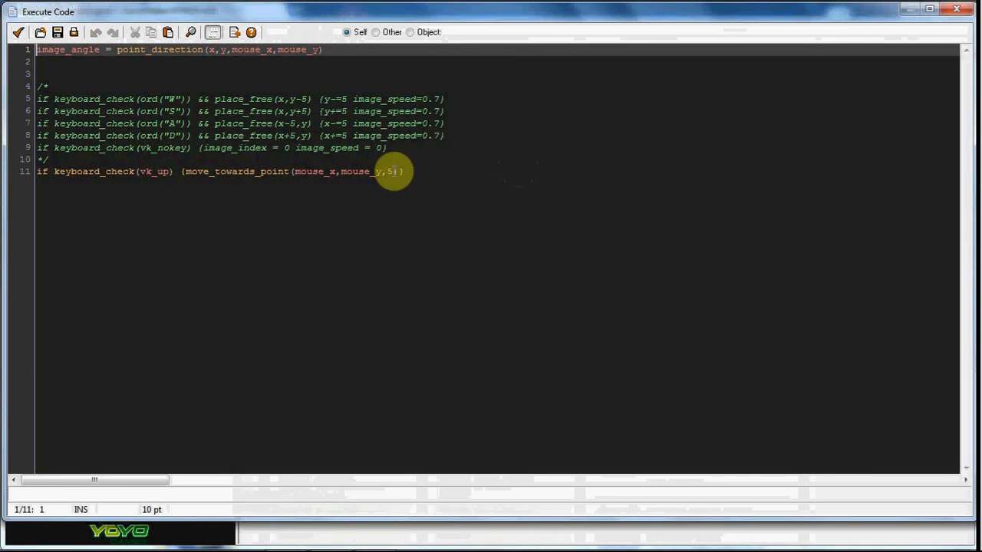
{"action": "type", "text": "image_"}
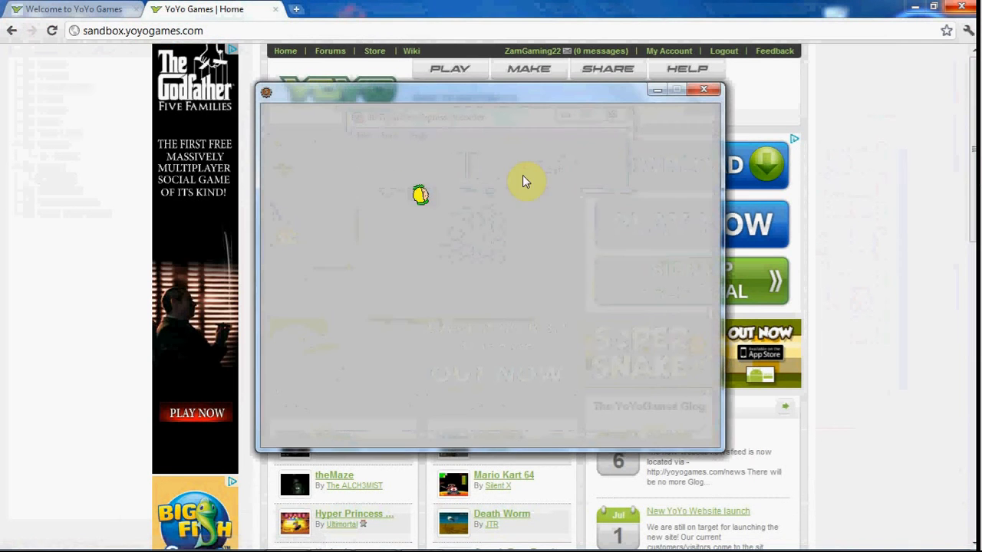
{"action": "mouse_move", "coordinate": [537, 326]}
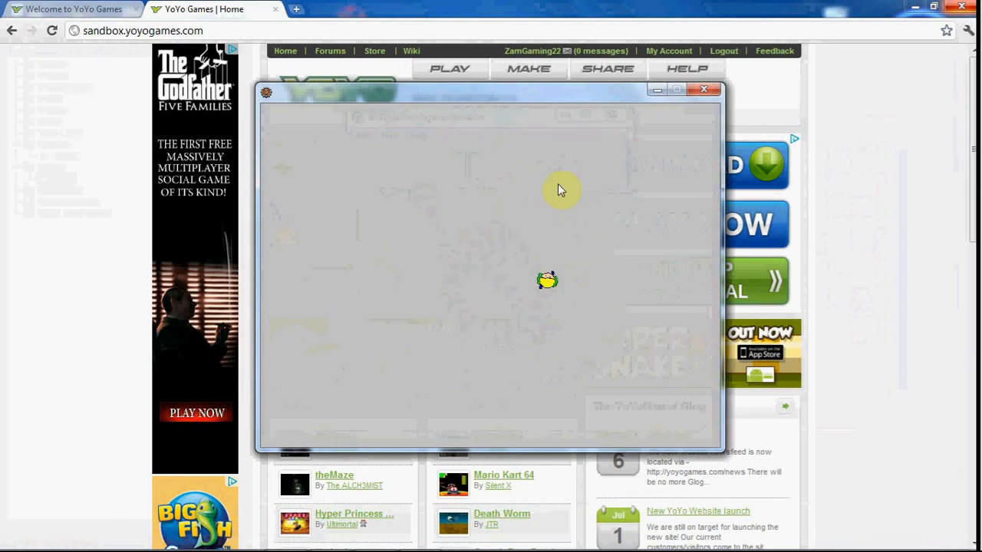
{"action": "mouse_move", "coordinate": [375, 247]}
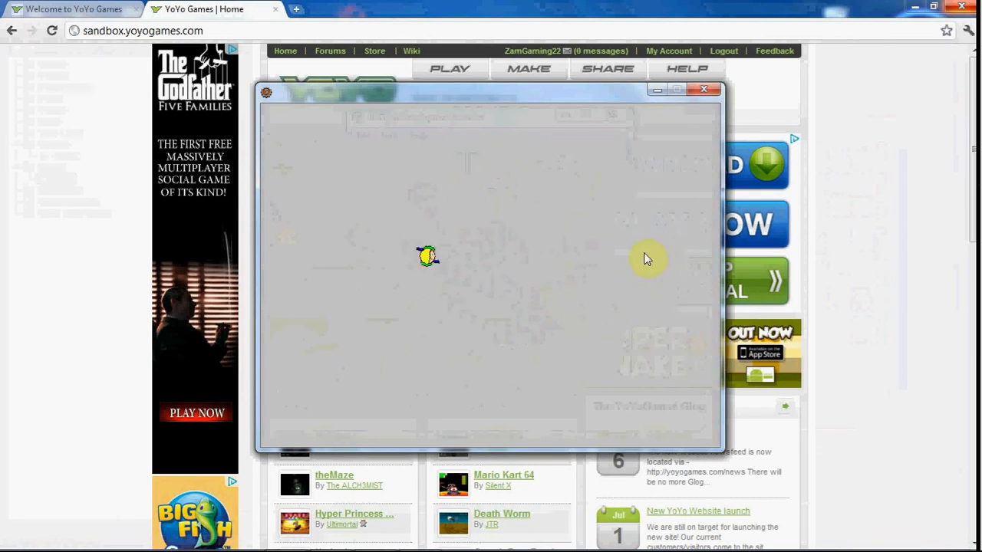
{"action": "mouse_move", "coordinate": [432, 285]}
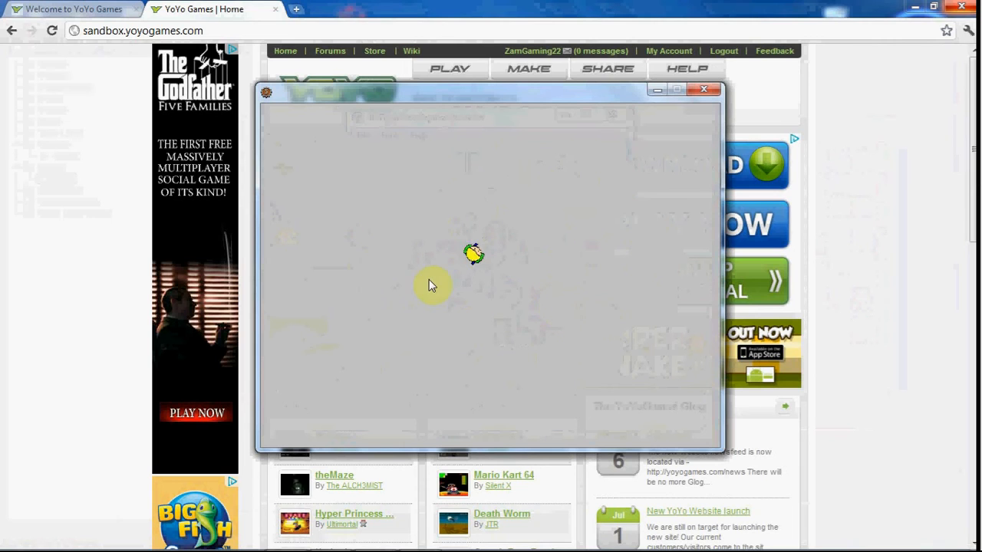
{"action": "mouse_move", "coordinate": [552, 231]}
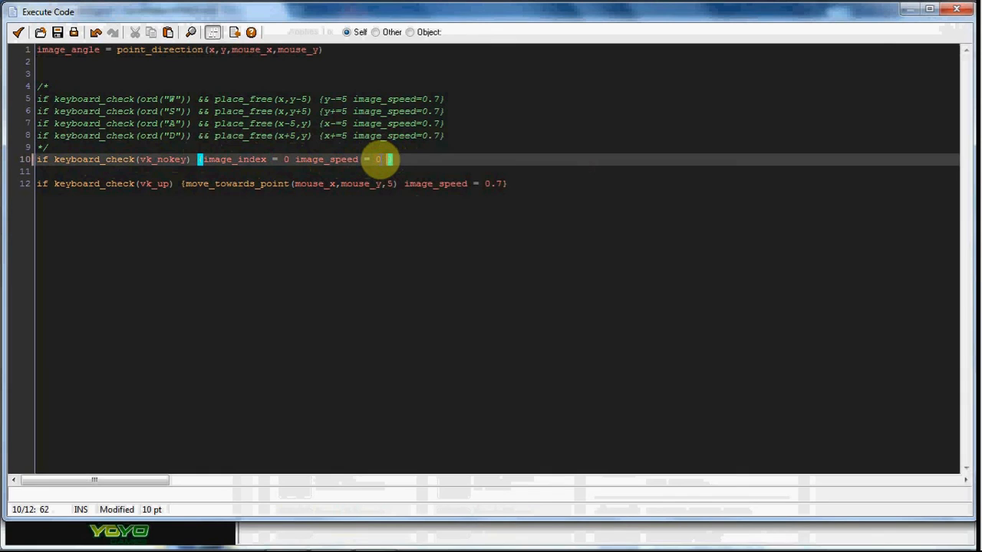
Add speed = 0 to the vk_nokey line and create a vk_down move-toward-mouse line
{"action": "type", "text": "speed = 0"}
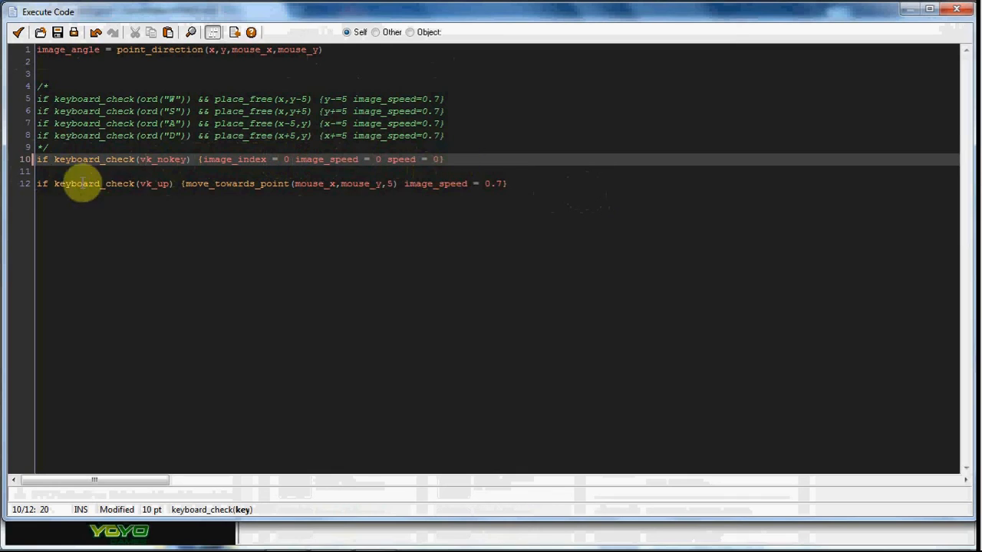
{"action": "mouse_move", "coordinate": [325, 190]}
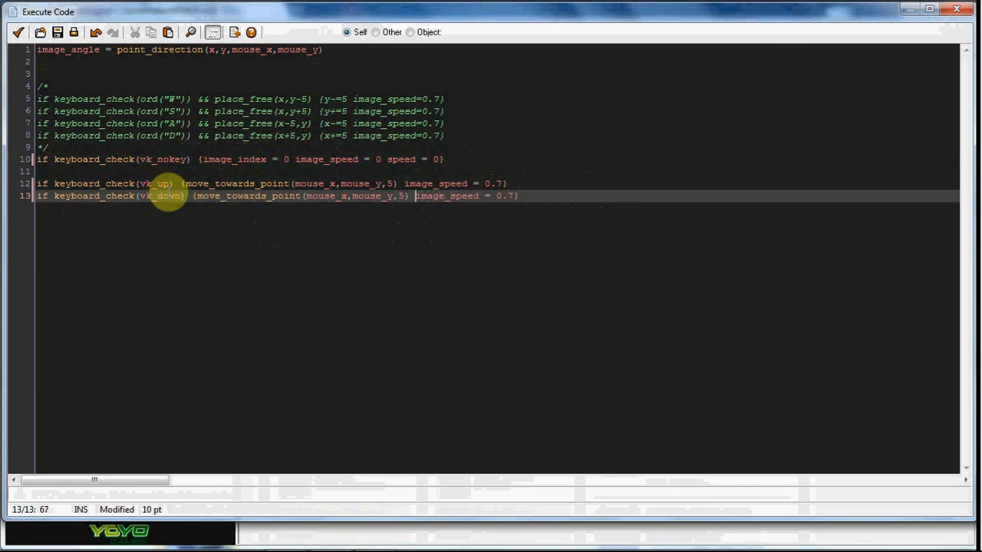
{"action": "type", "text": "-"}
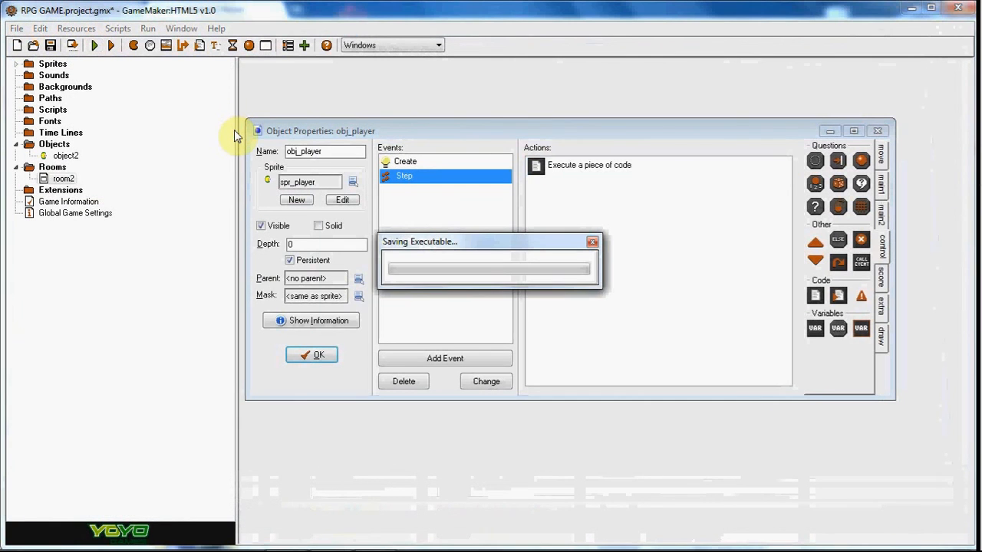
{"action": "mouse_move", "coordinate": [196, 105]}
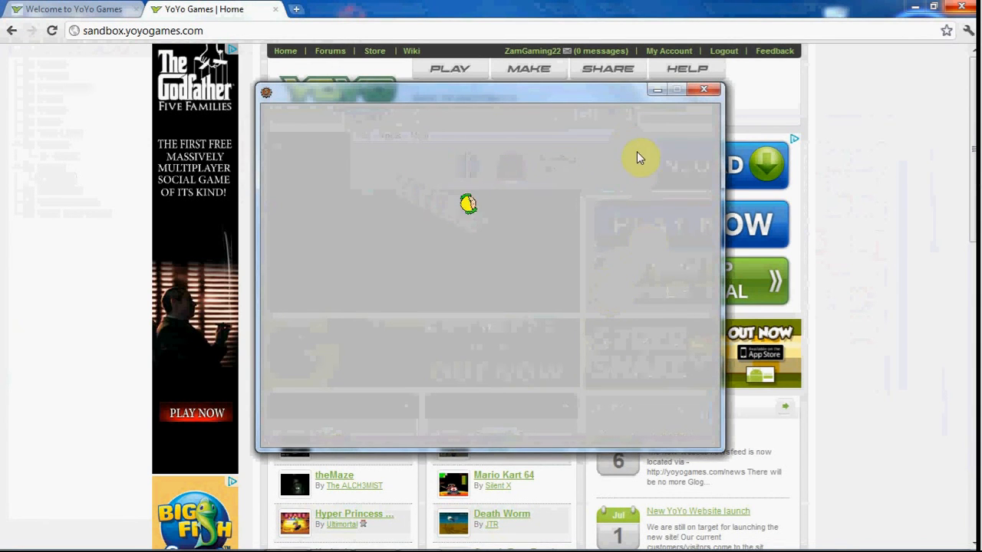
{"action": "mouse_move", "coordinate": [354, 280]}
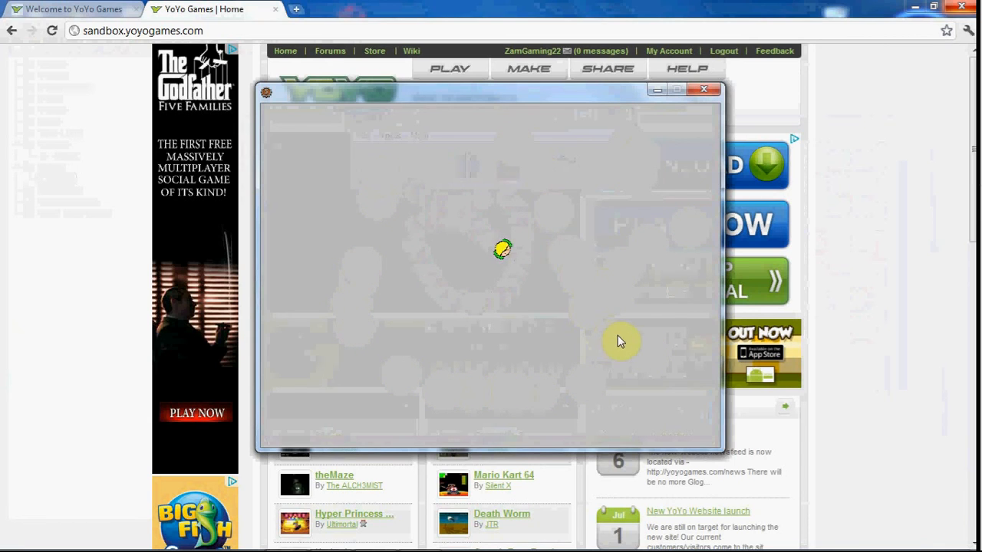
{"action": "mouse_move", "coordinate": [571, 224]}
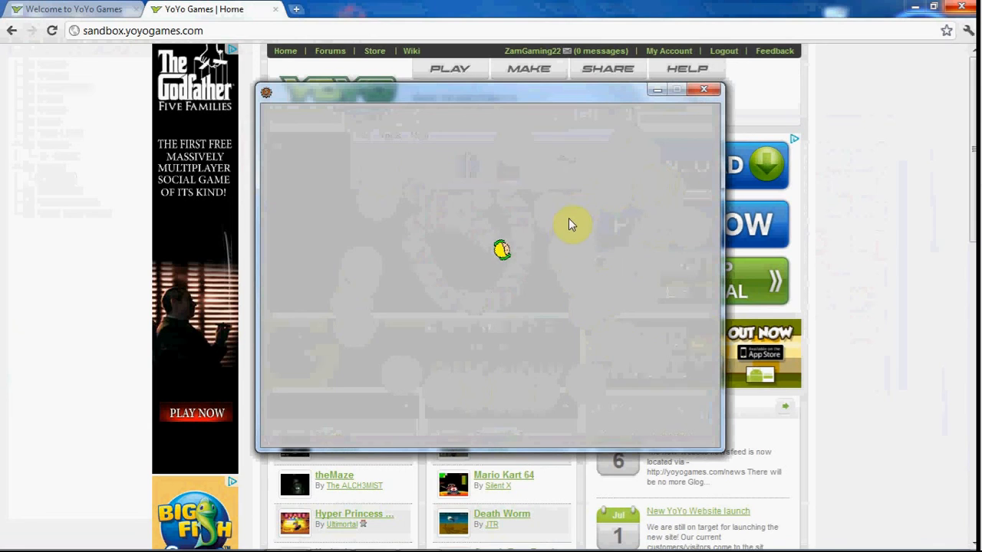
{"action": "mouse_move", "coordinate": [556, 177]}
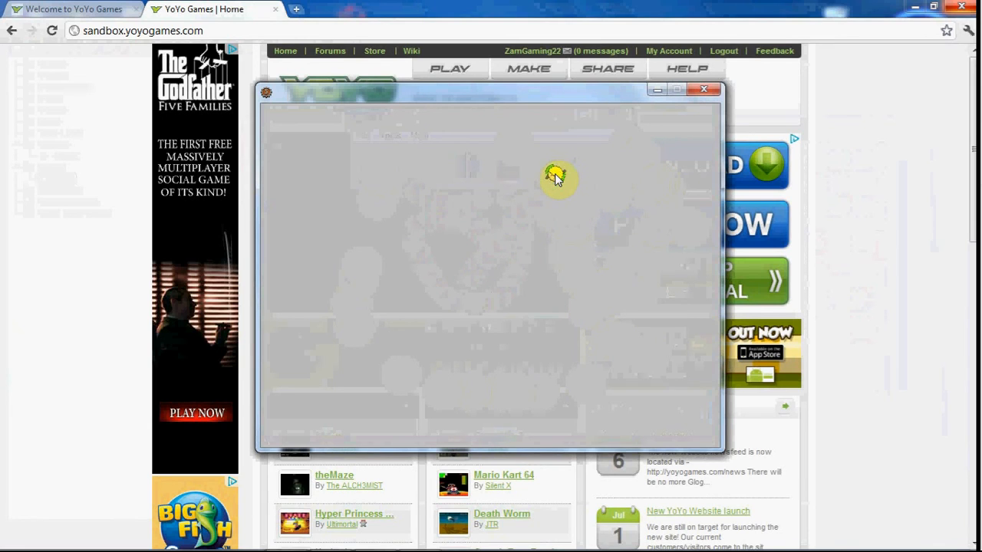
{"action": "mouse_move", "coordinate": [293, 353]}
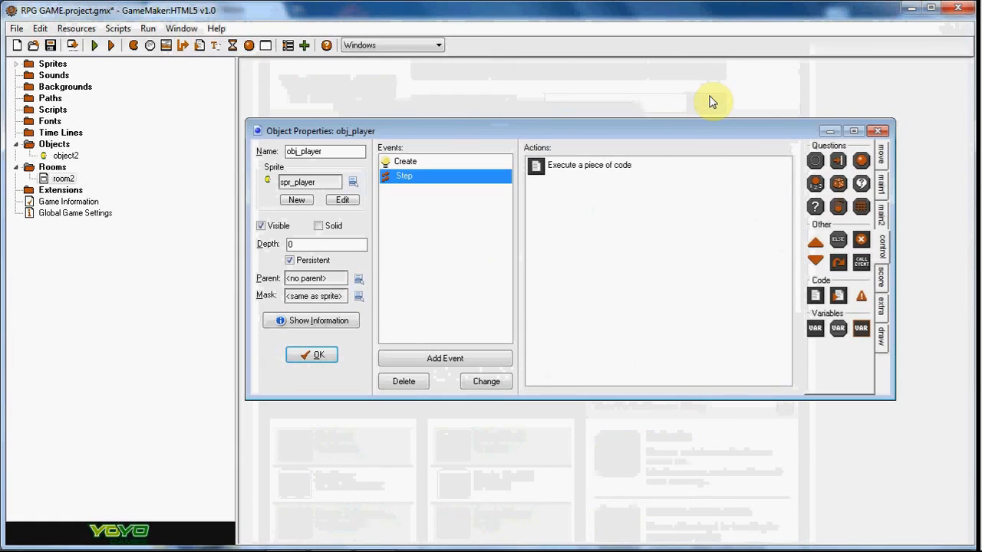
{"action": "mouse_move", "coordinate": [486, 382]}
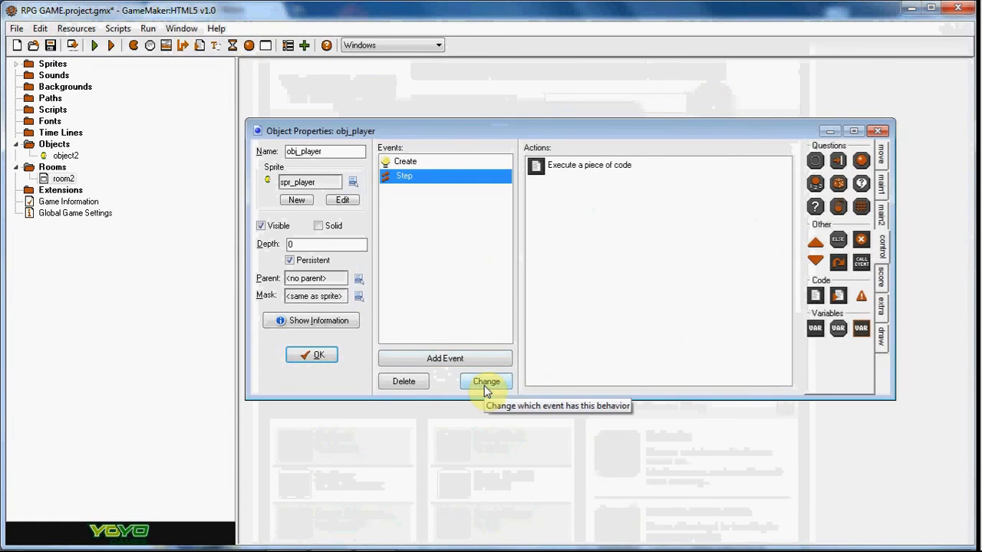